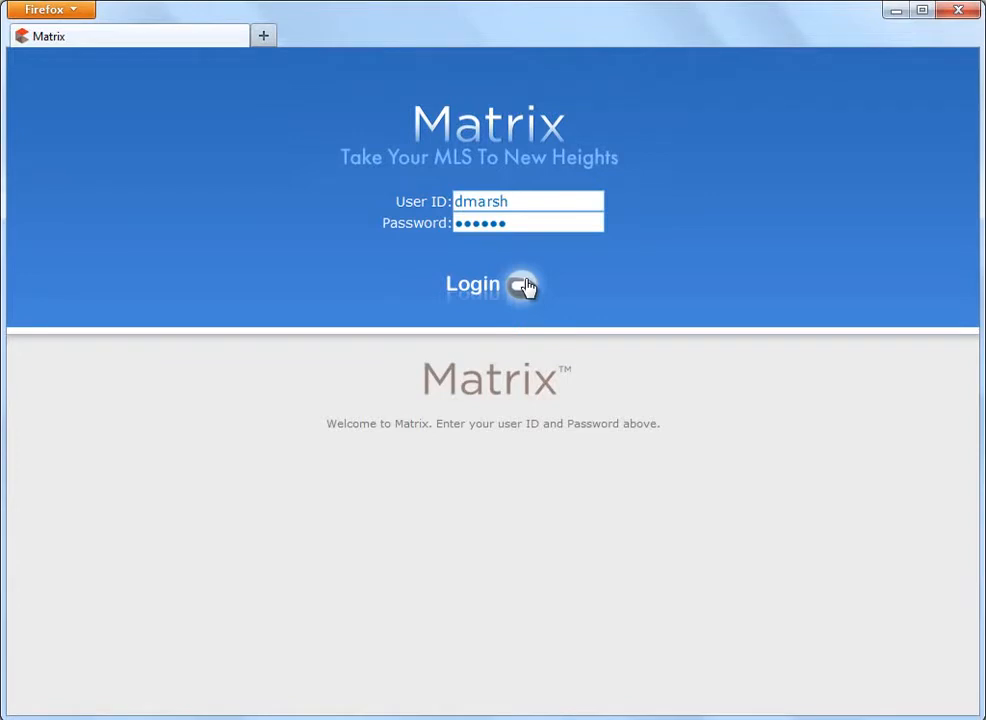
- Sign in to Matrix MLS and reach the home dashboard
left_click(472, 284)
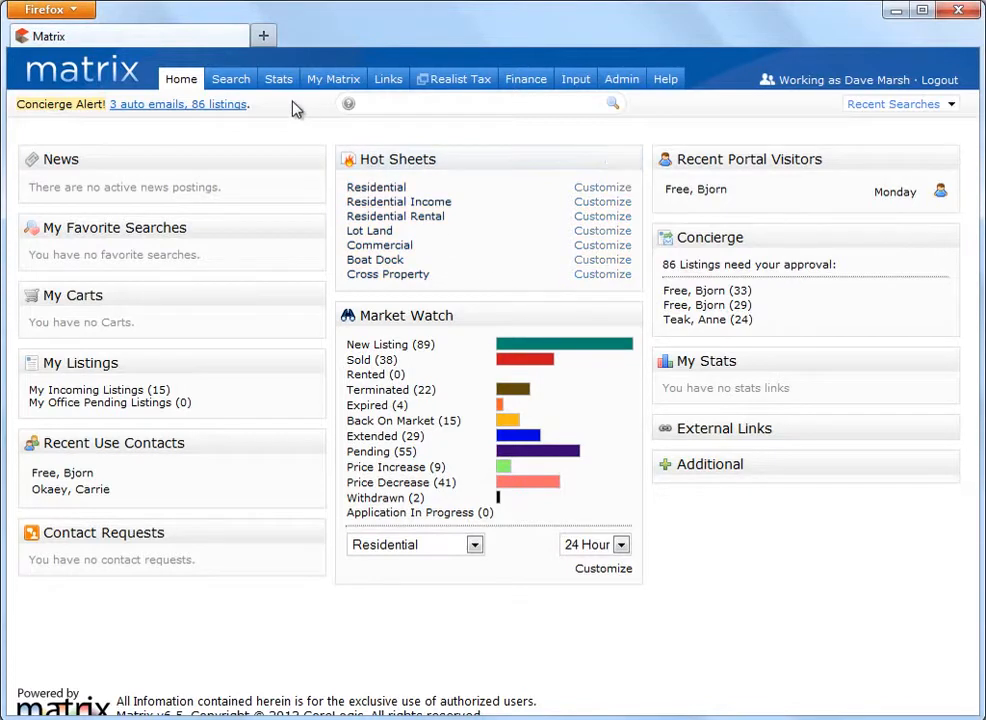
- Start a Residential statistics search from the Stats menu
left_click(278, 80)
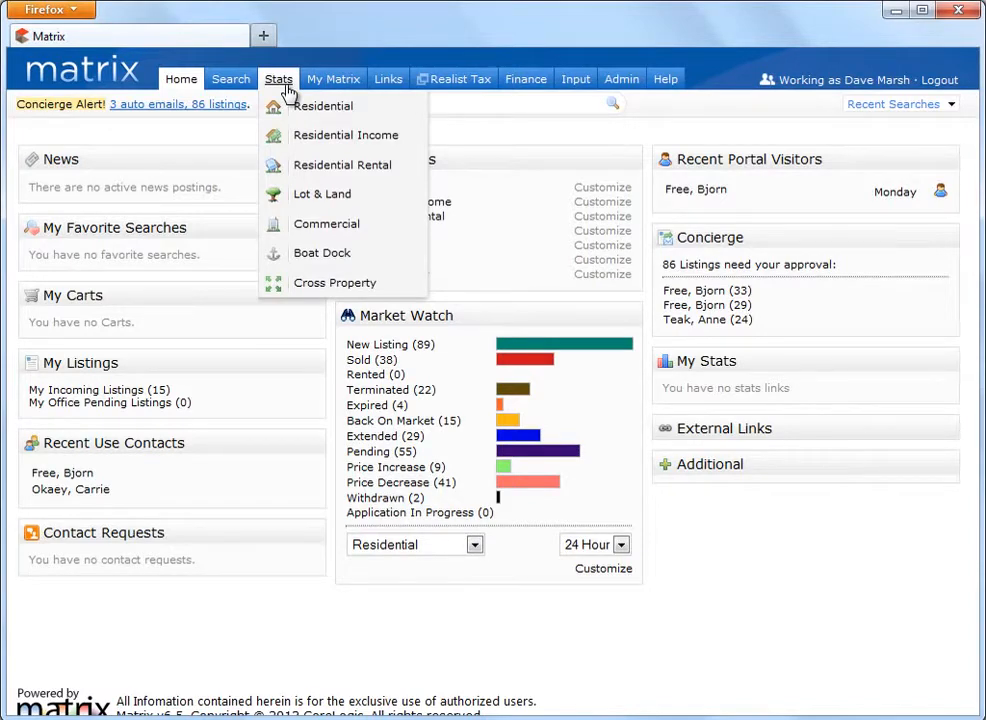
left_click(322, 106)
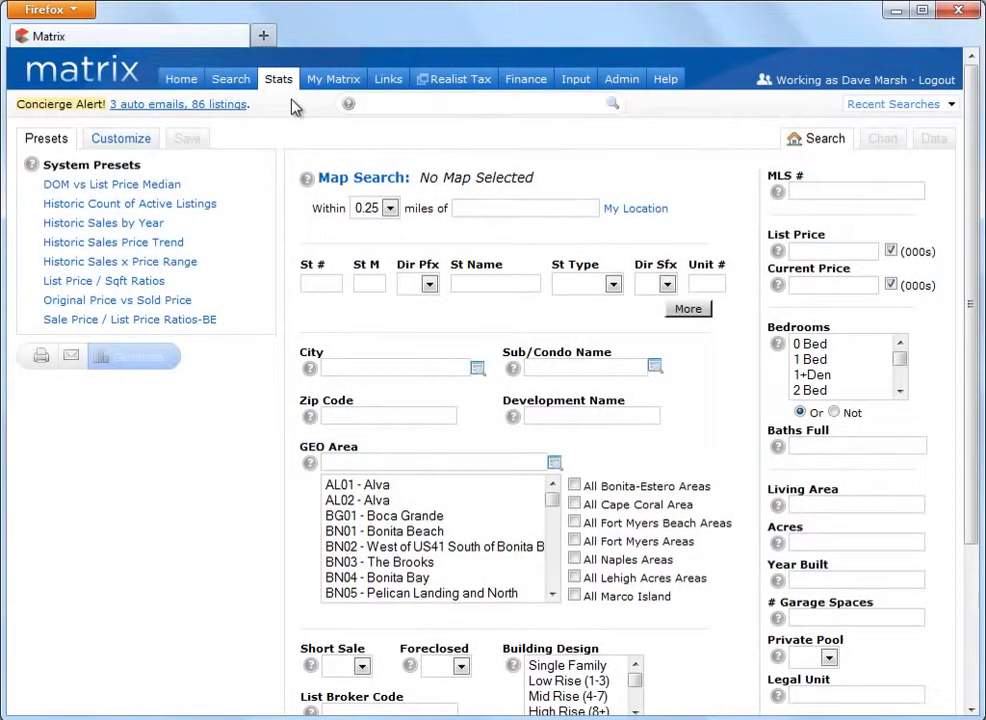
mouse_move(104, 222)
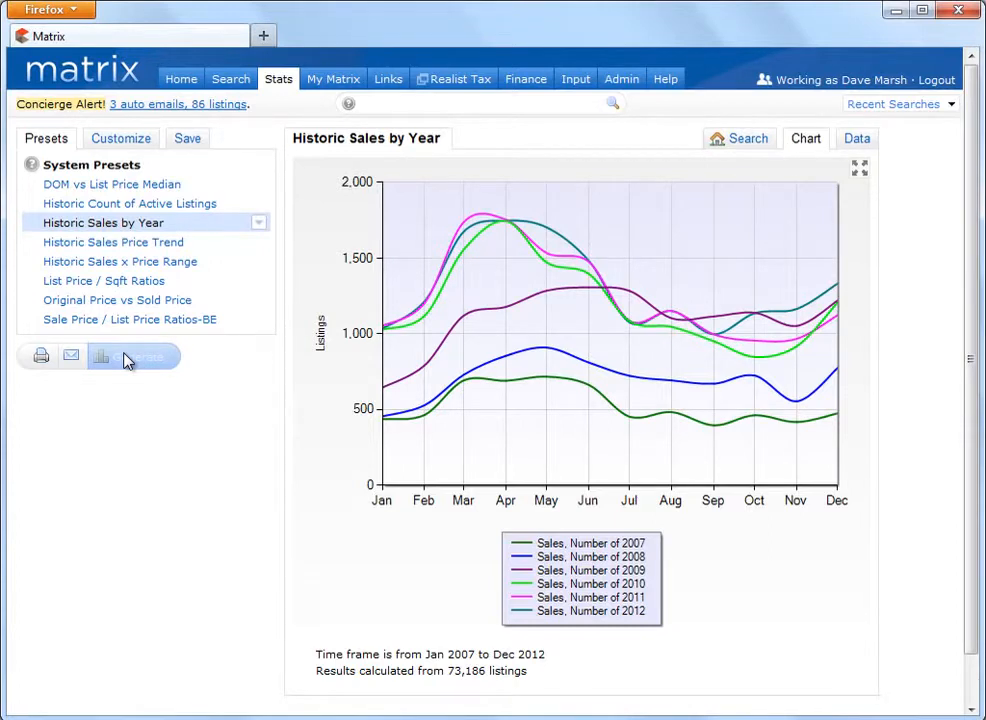
- On the Customize settings, choose the Past 12 Months time frame
left_click(120, 138)
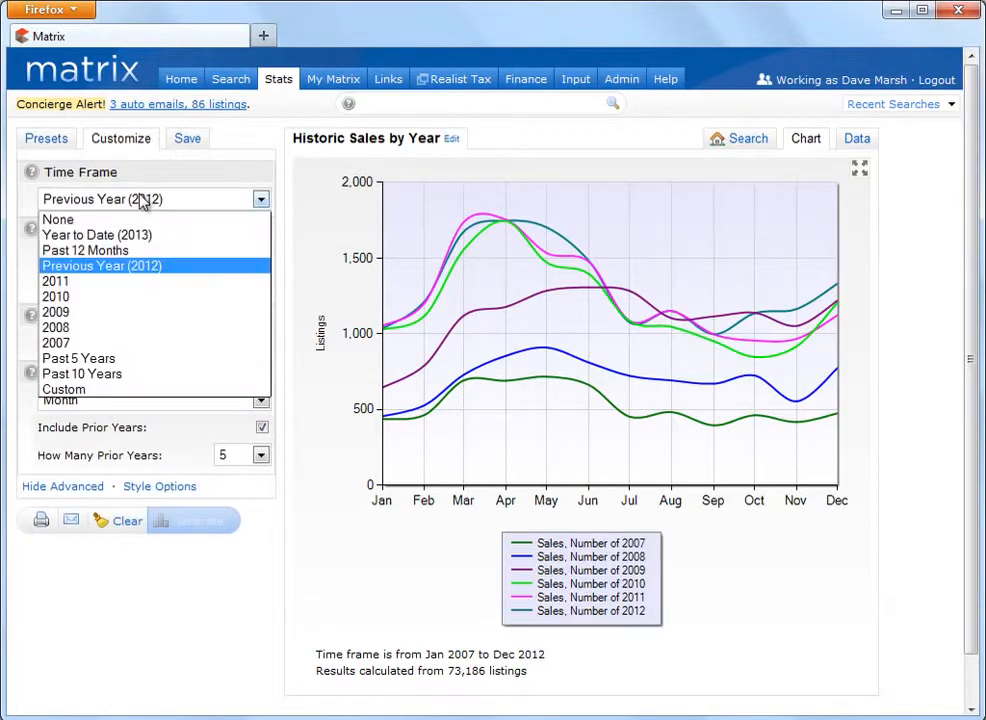
left_click(84, 248)
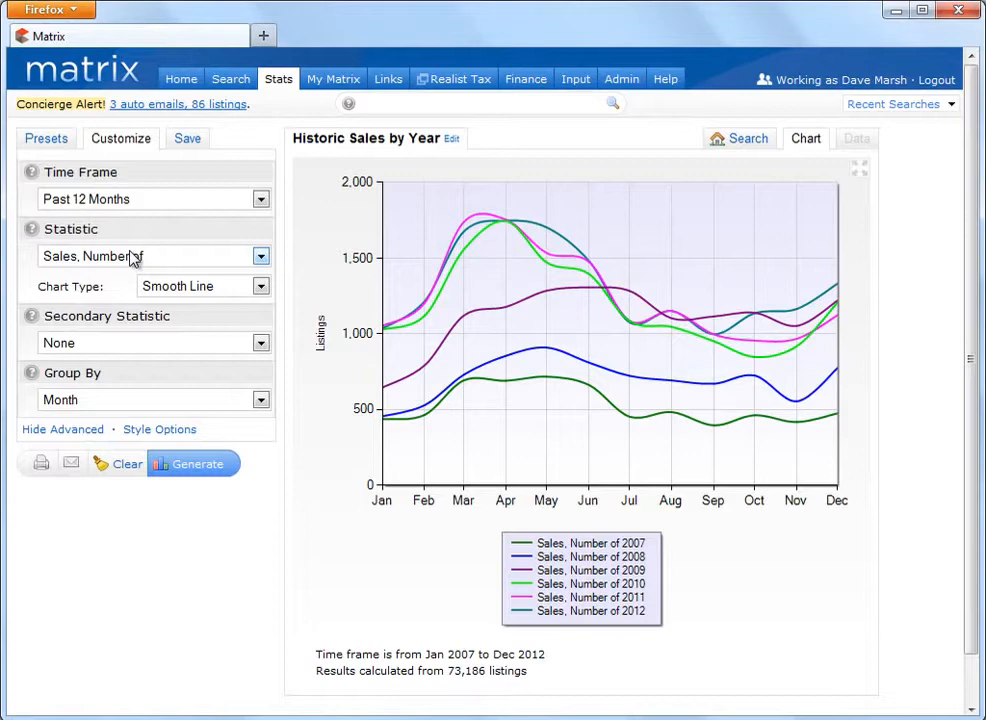
mouse_move(168, 256)
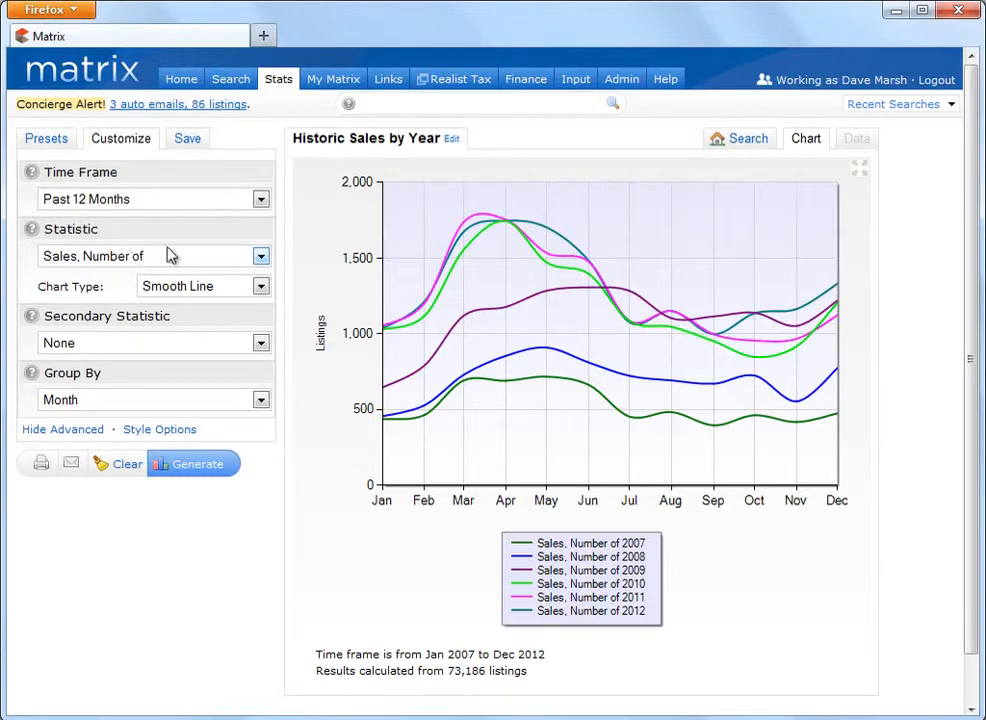
mouse_move(738, 148)
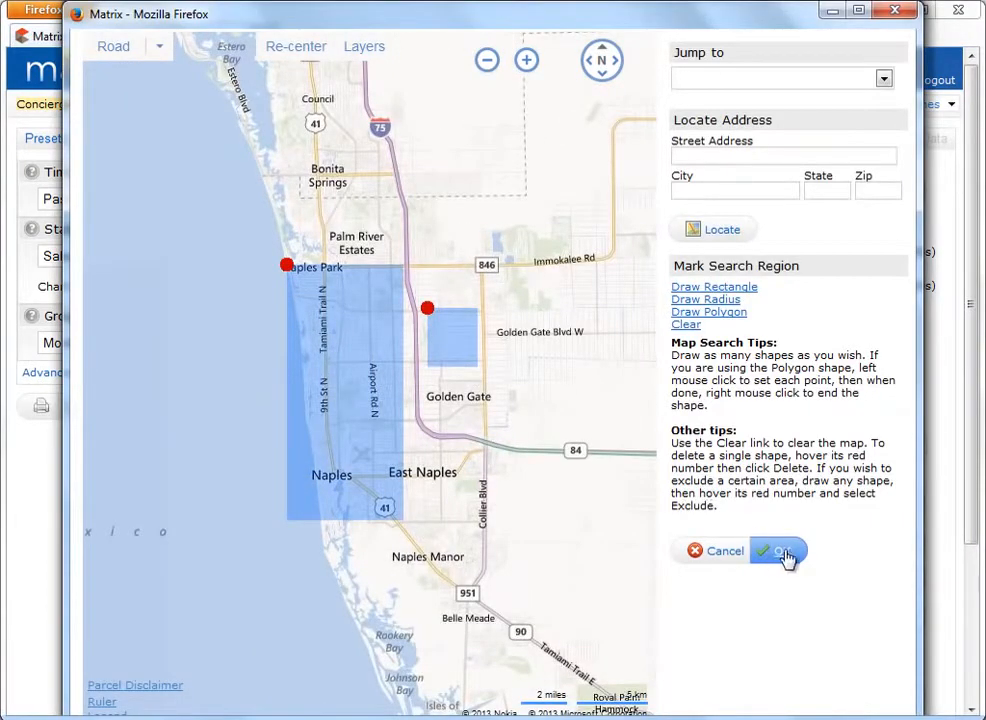
- Apply the drawn Naples map region and set List Price to 500-600
left_click(780, 552)
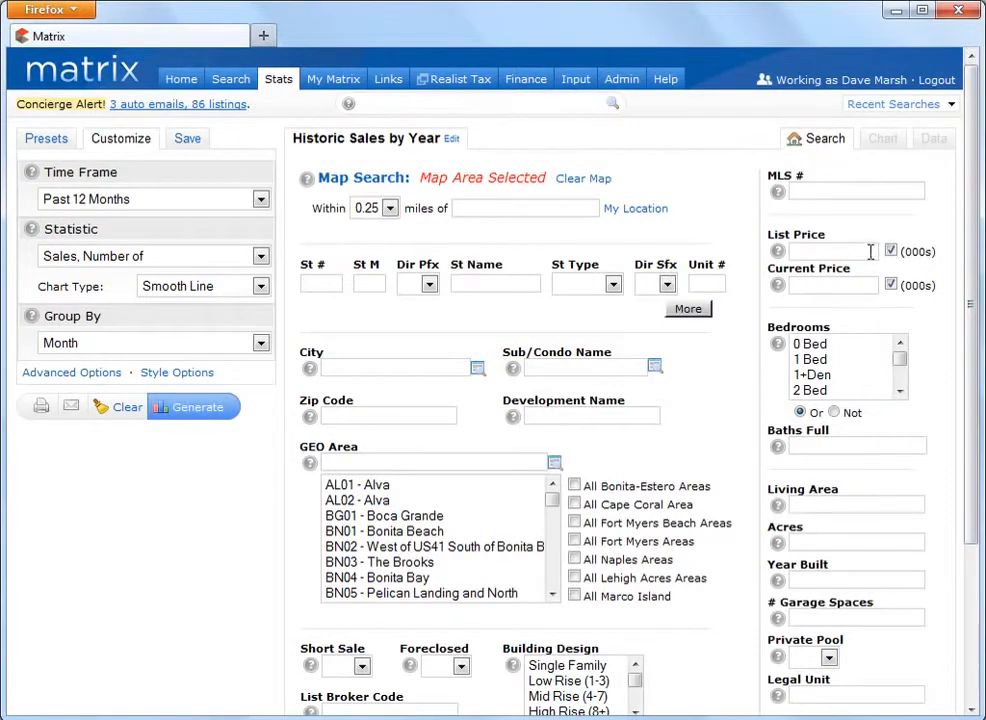
type("500-6")
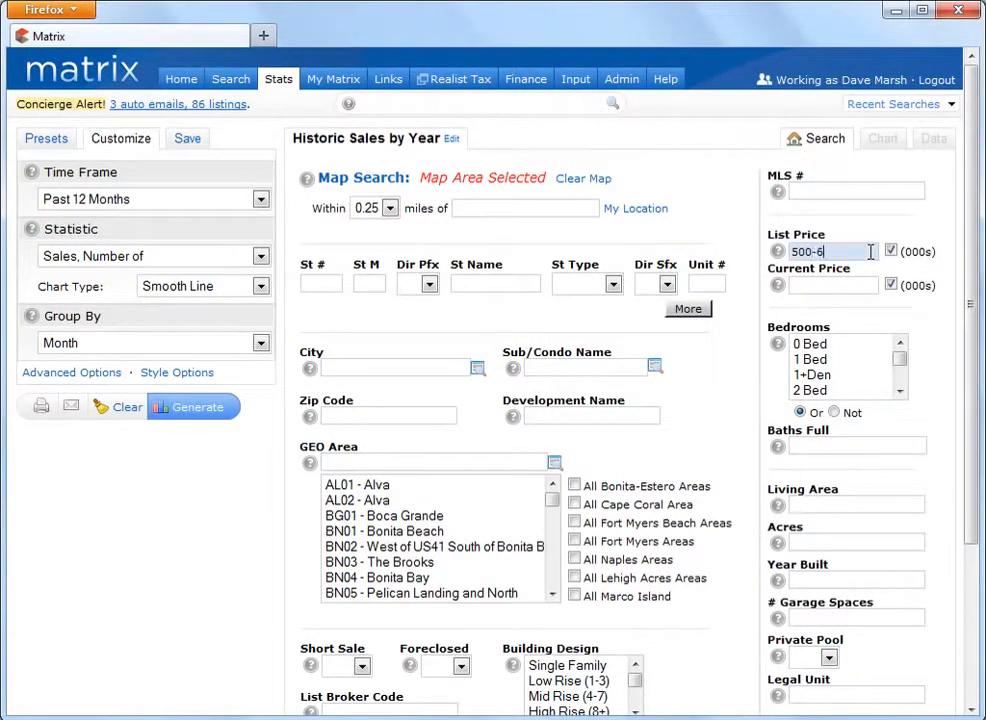
type("00")
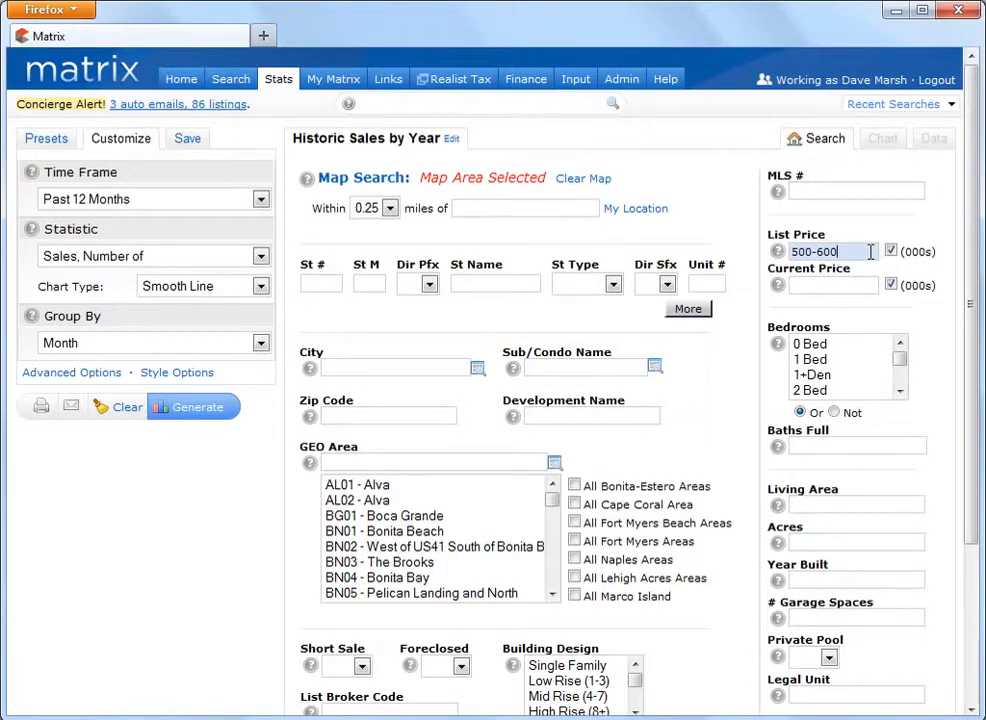
scroll("down", 3)
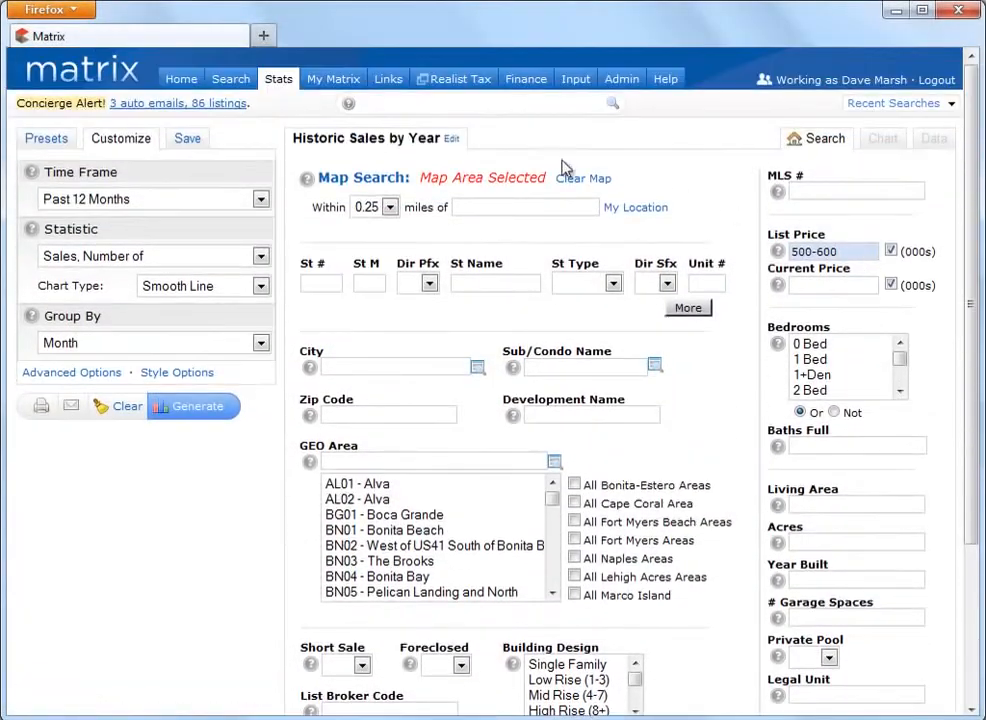
- Save a personal preset 'Historic Sales Past 12 Months' with search criteria, shown on the home page
left_click(188, 138)
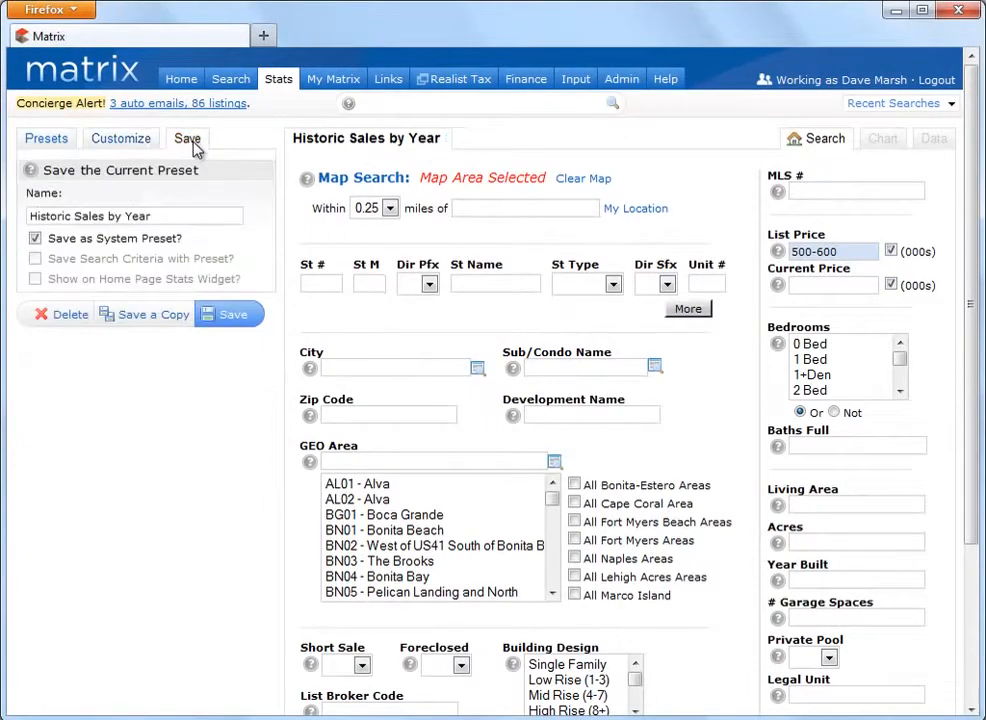
double_click(116, 216)
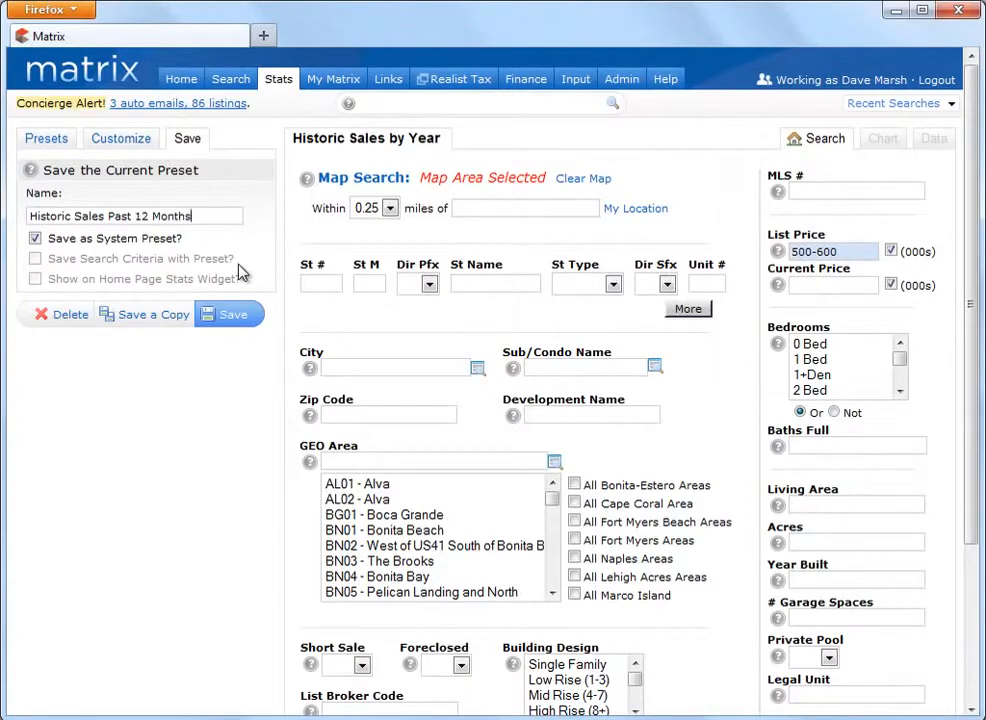
left_click(34, 238)
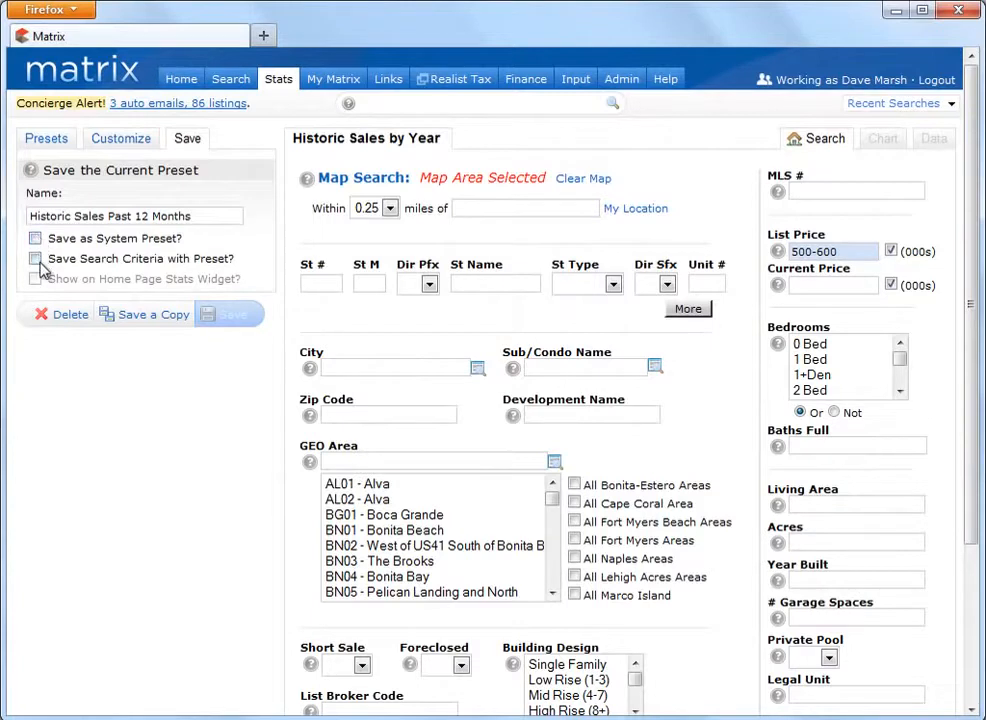
left_click(34, 280)
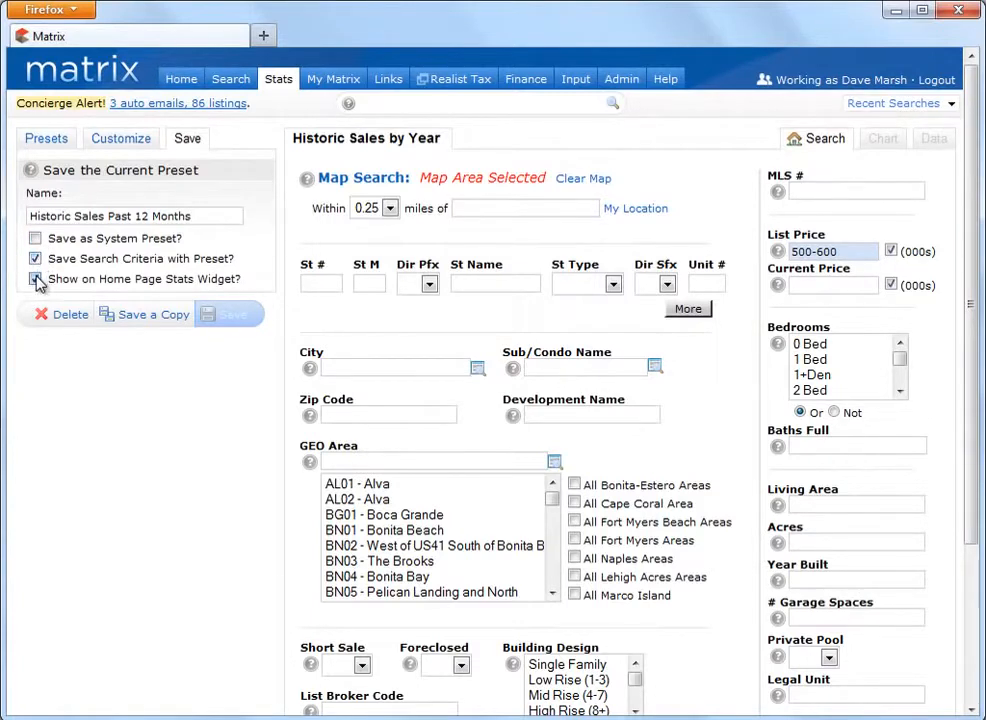
left_click(36, 280)
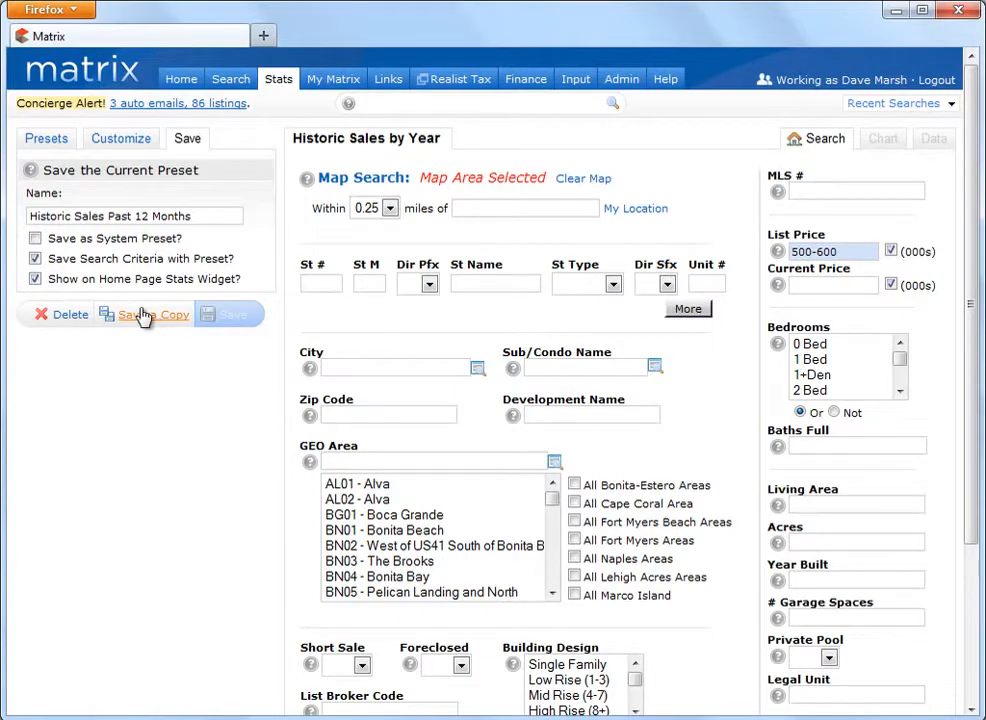
left_click(156, 314)
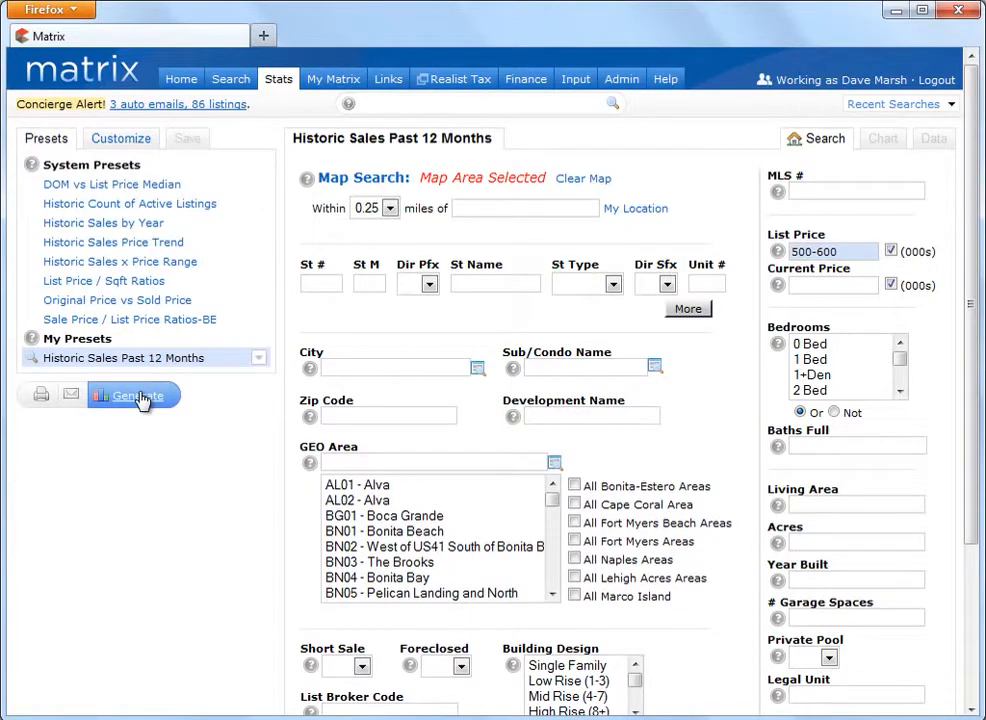
- Generate the preset chart and view its monthly sales figures as a data table
left_click(132, 396)
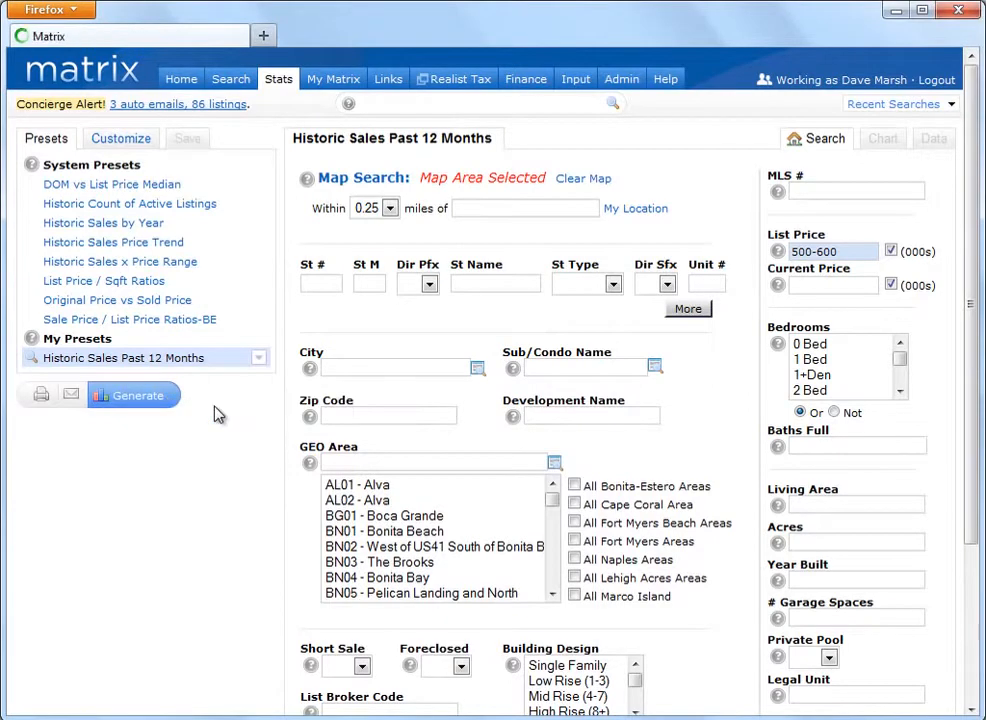
left_click(134, 394)
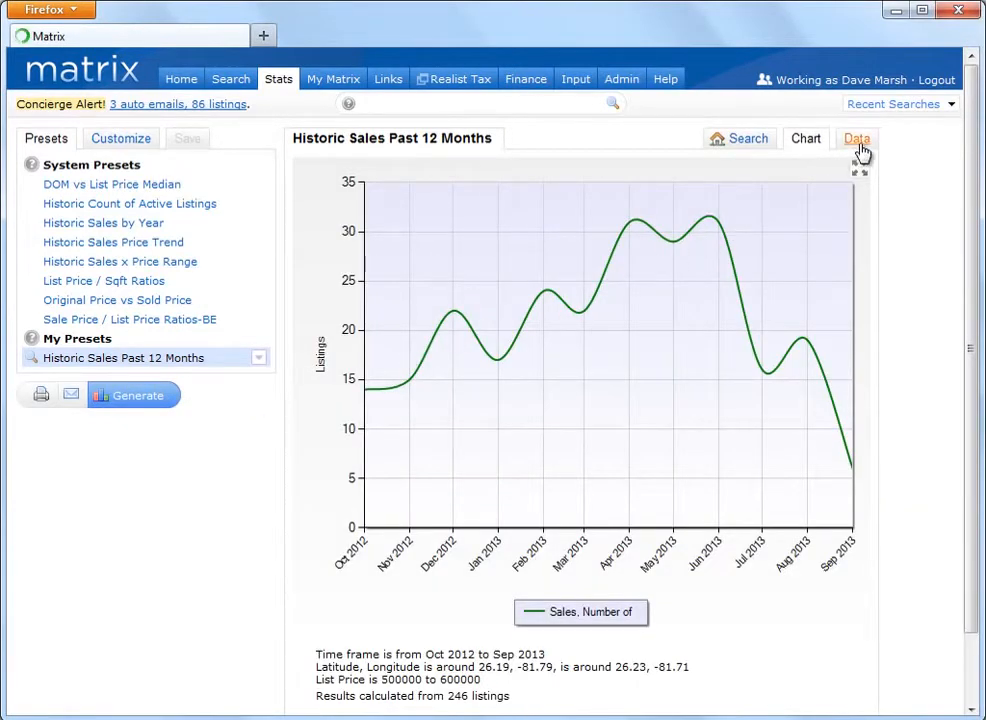
left_click(864, 138)
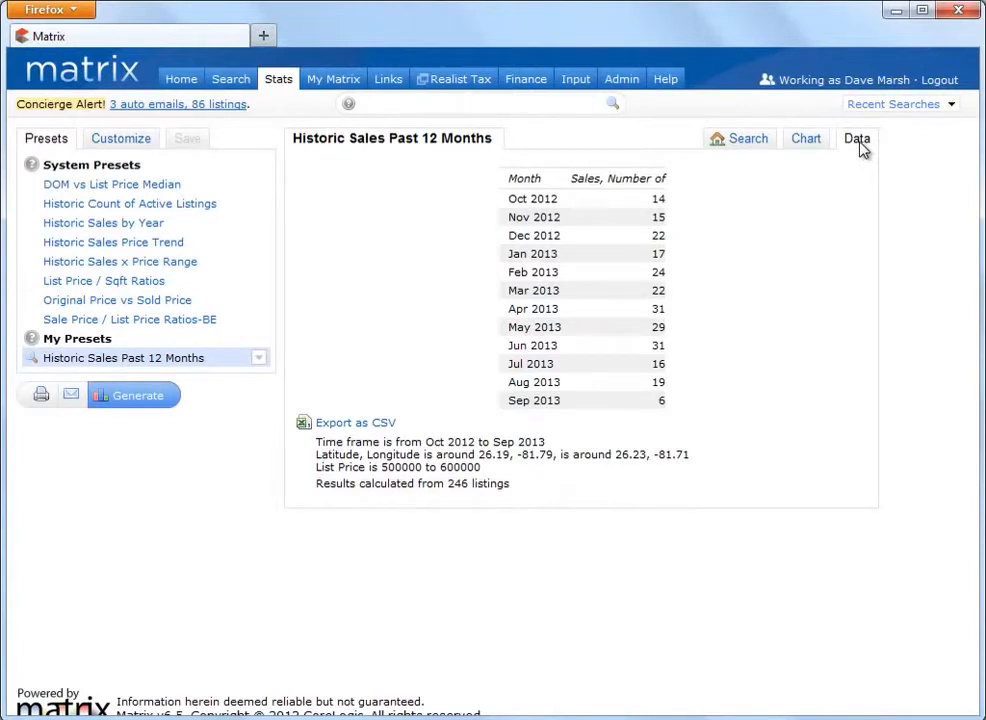
left_click(120, 138)
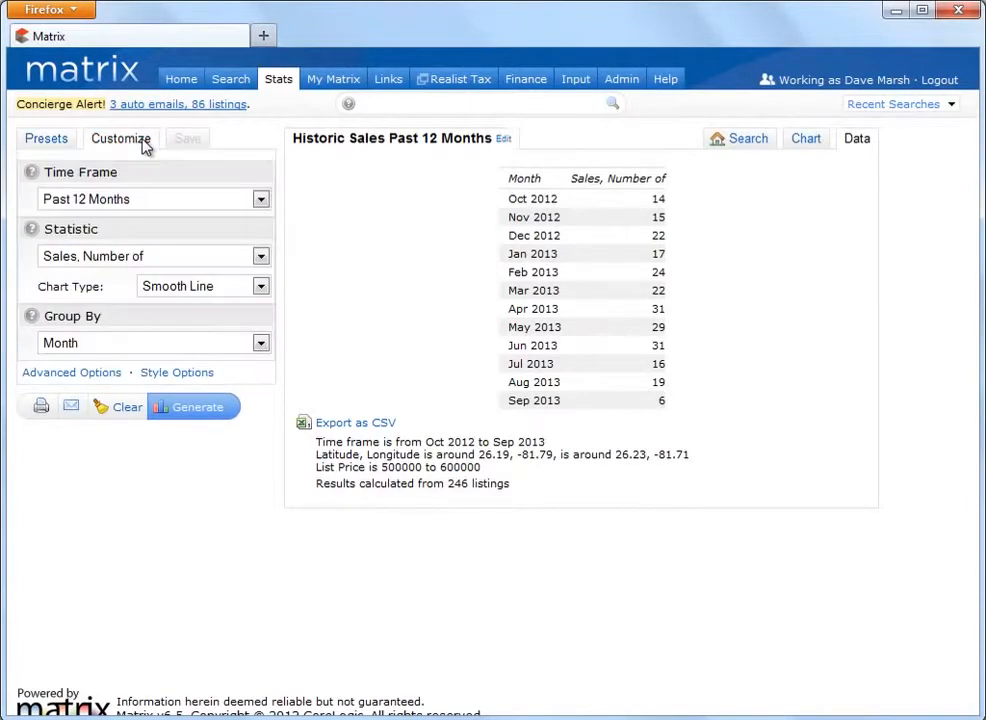
mouse_move(110, 388)
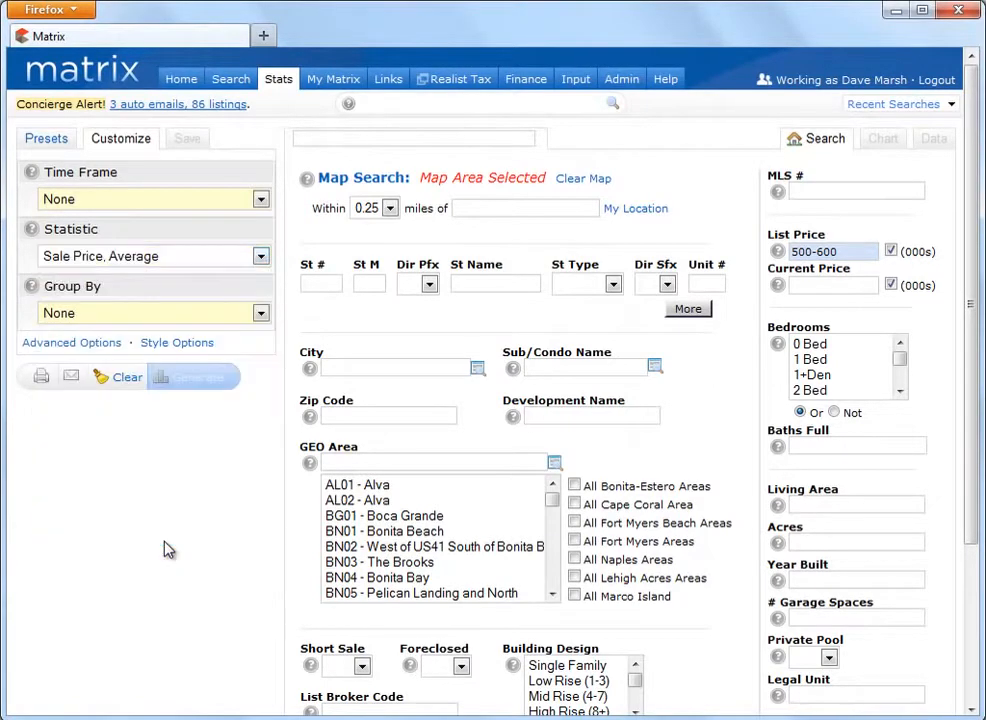
mouse_move(258, 216)
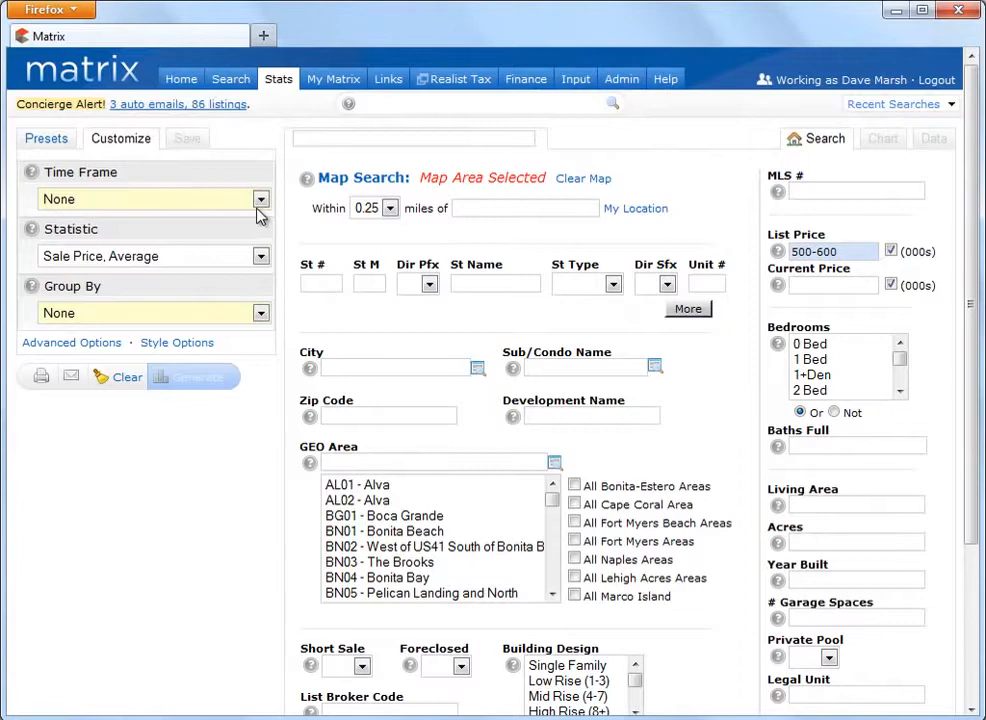
- Set time frame Past 5 Years, add Number of Sales as secondary statistic, and group by month
left_click(260, 200)
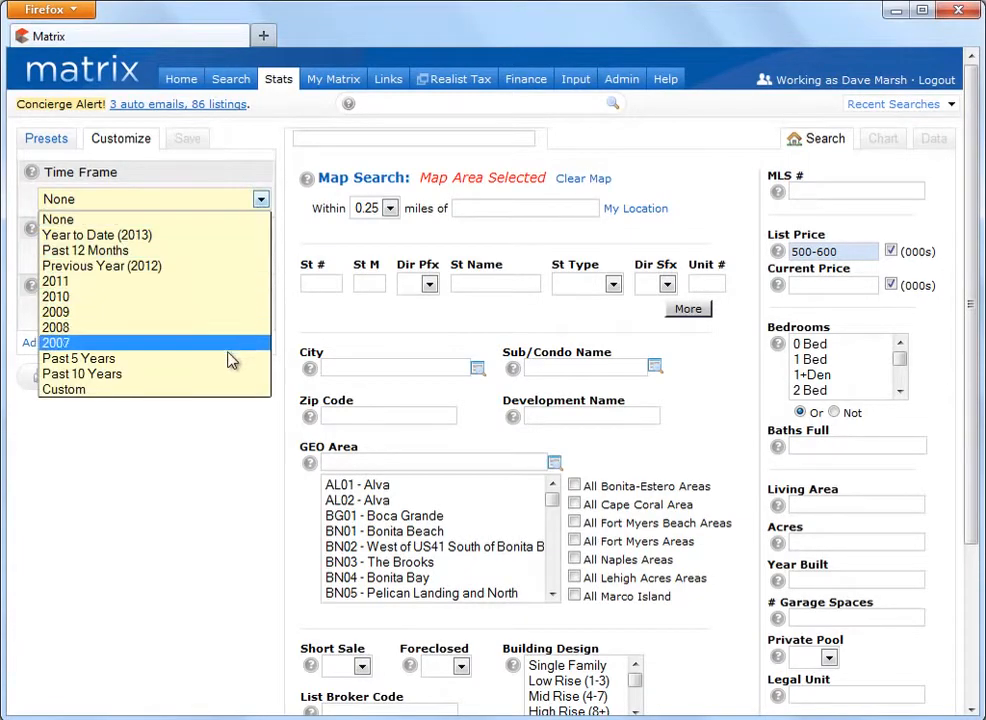
left_click(78, 358)
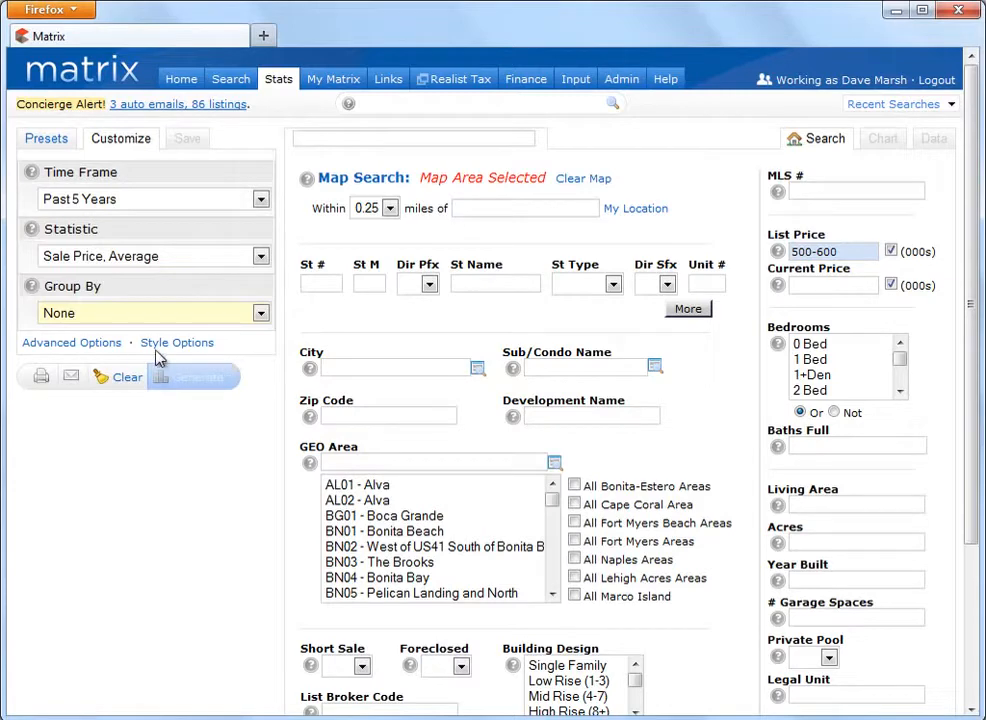
left_click(72, 342)
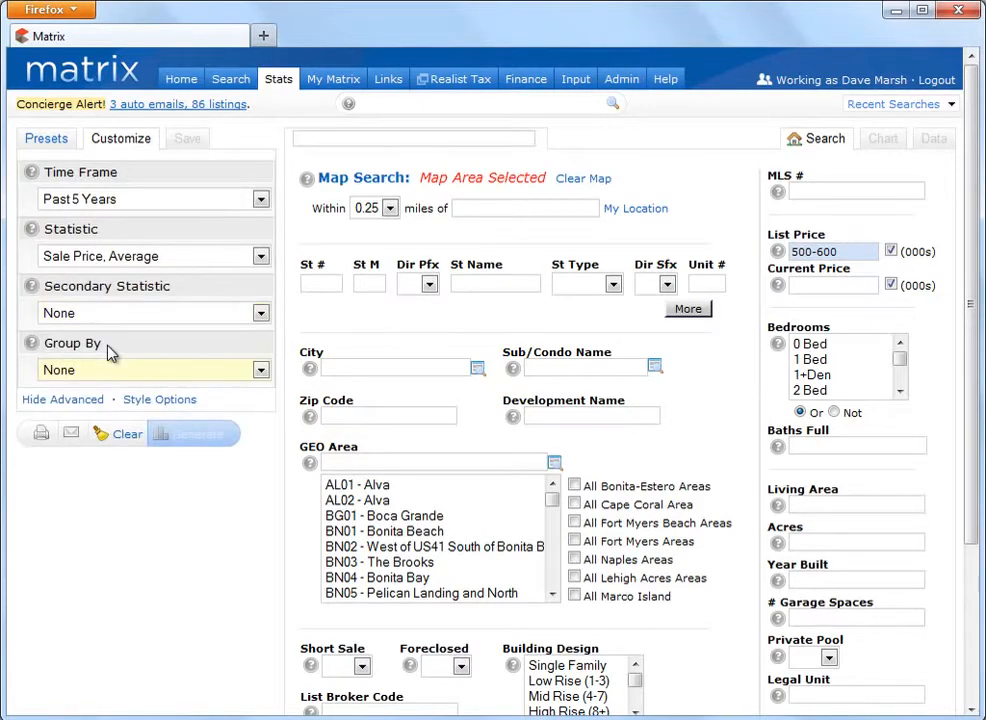
left_click(260, 312)
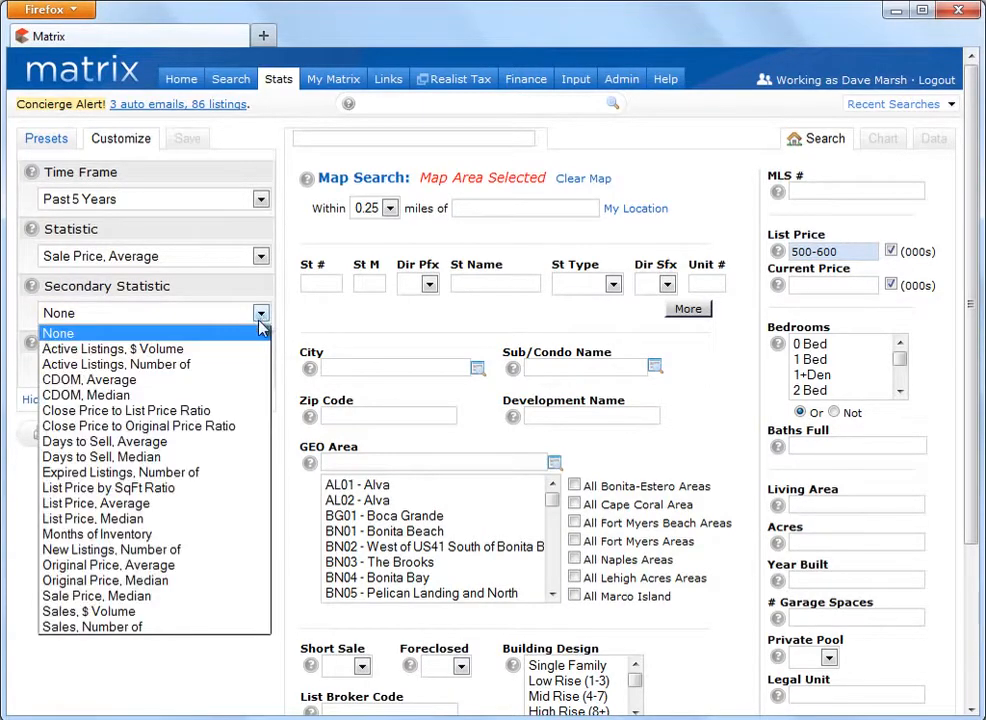
left_click(86, 626)
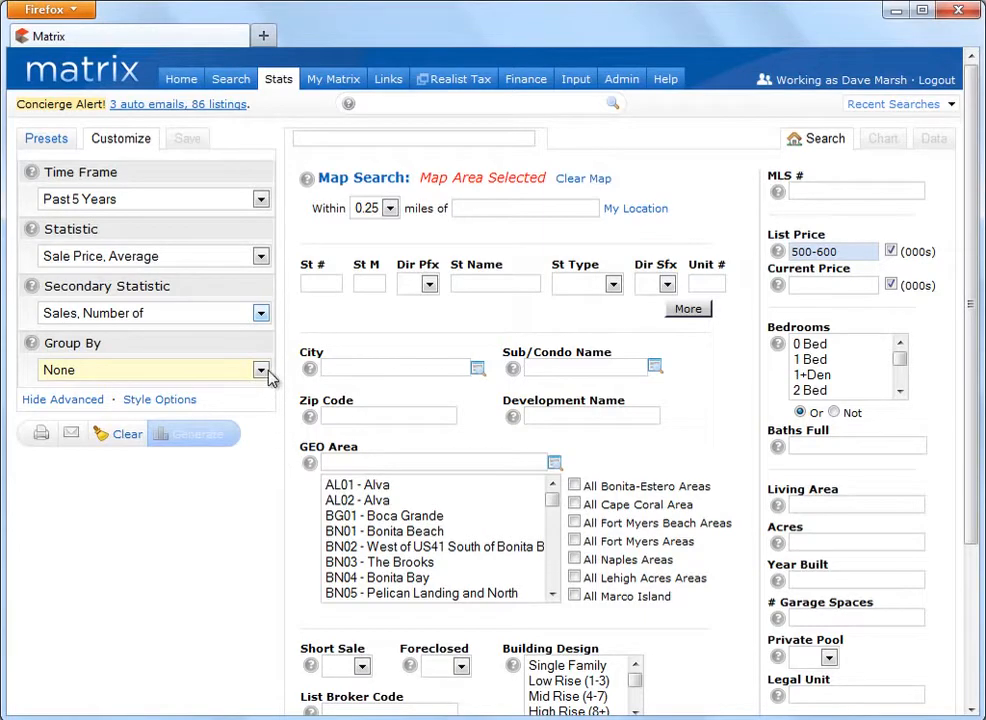
left_click(260, 370)
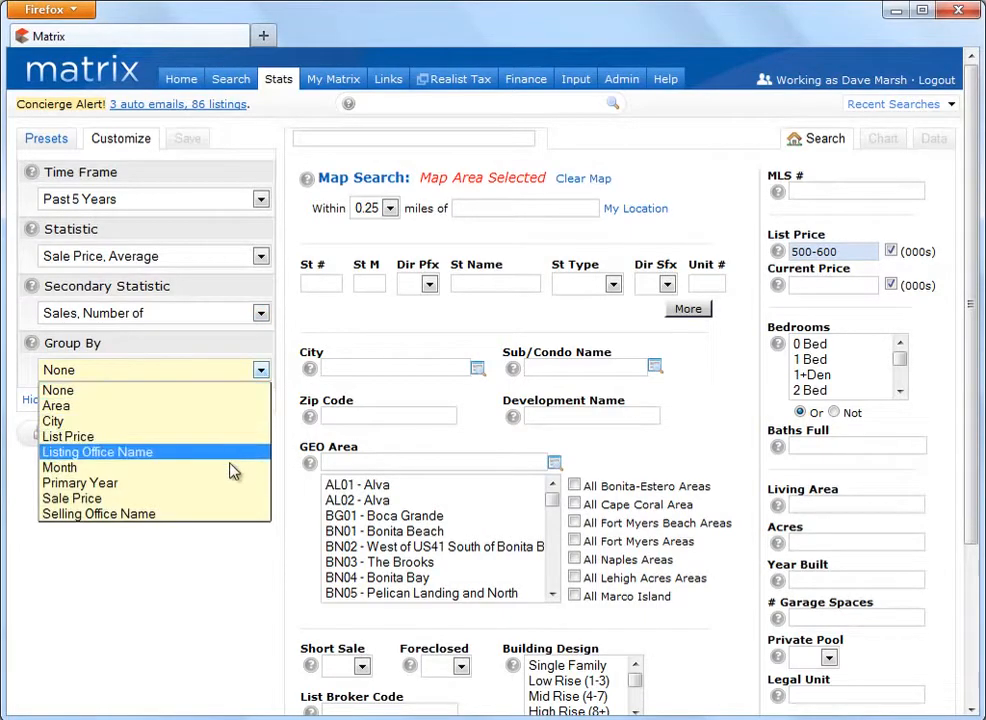
left_click(60, 468)
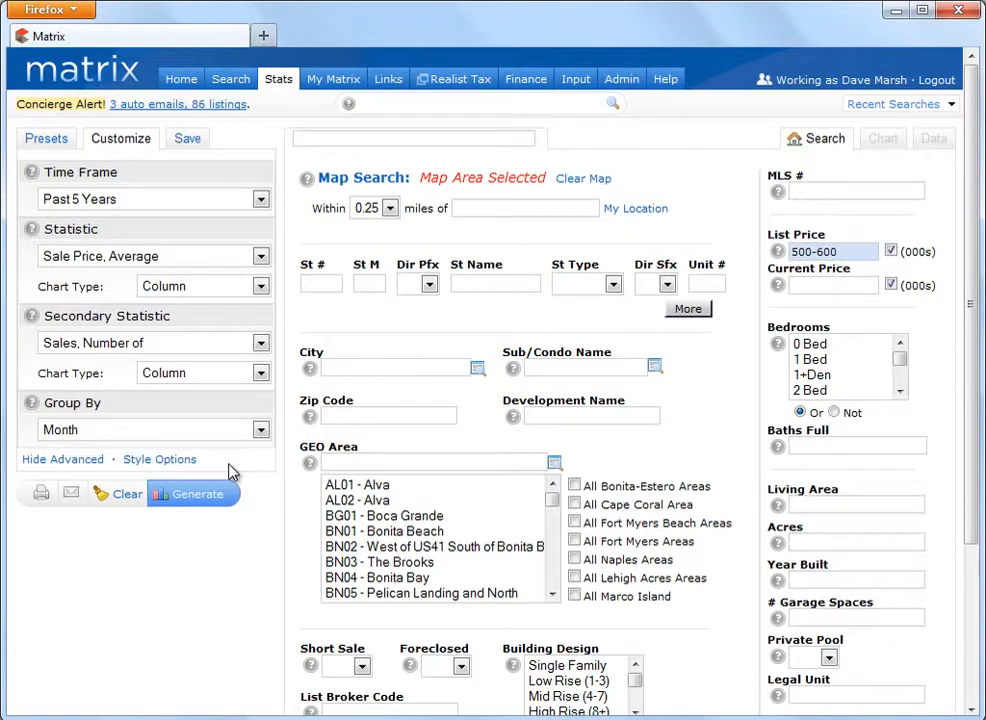
- Plot average sale price as a line in Earth Tones, clear the map area, and generate the chart
left_click(260, 286)
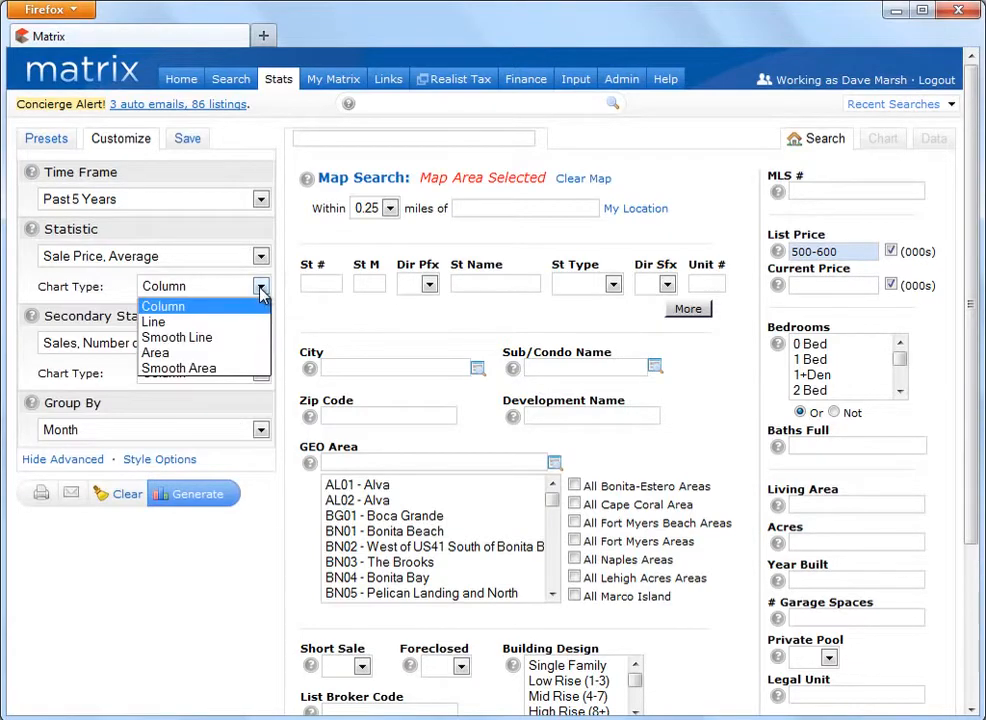
left_click(152, 322)
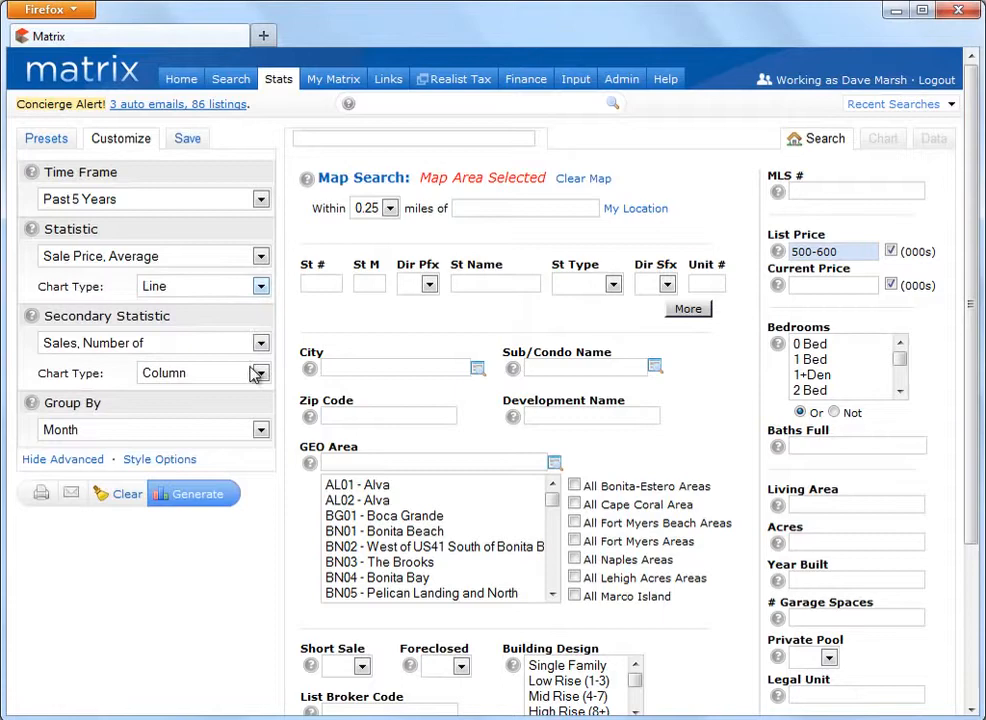
left_click(160, 458)
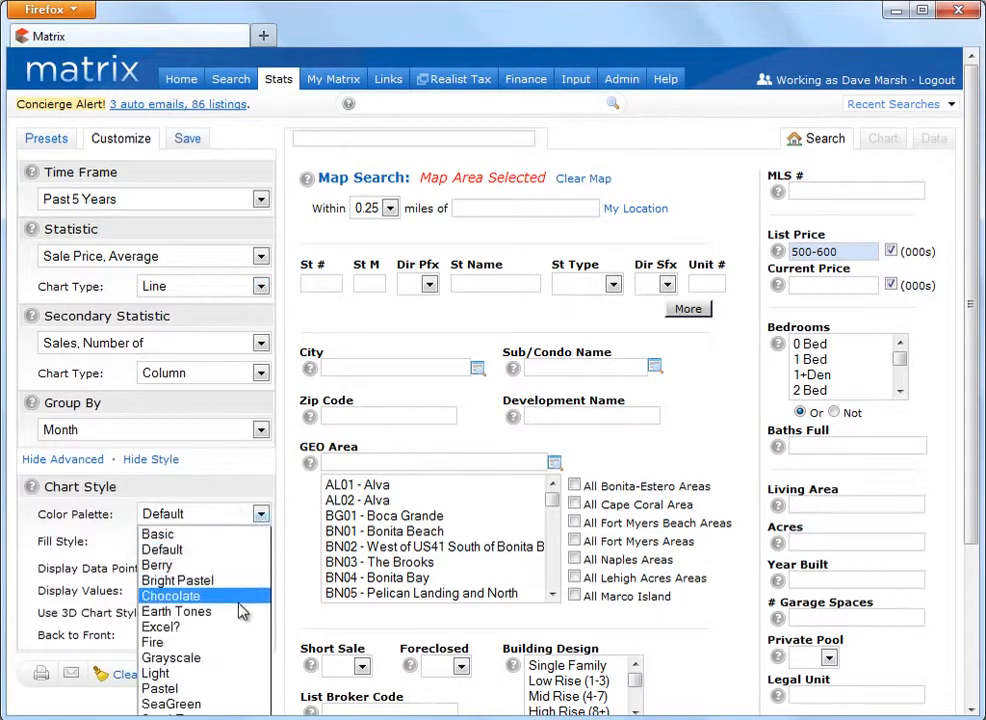
left_click(176, 612)
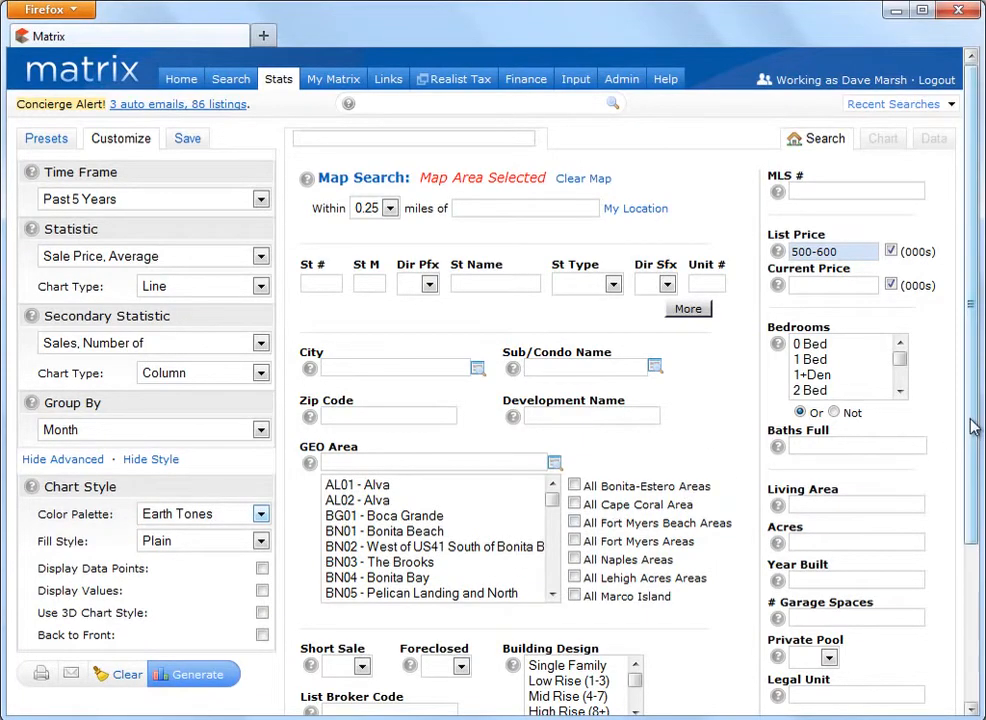
scroll("down", 3)
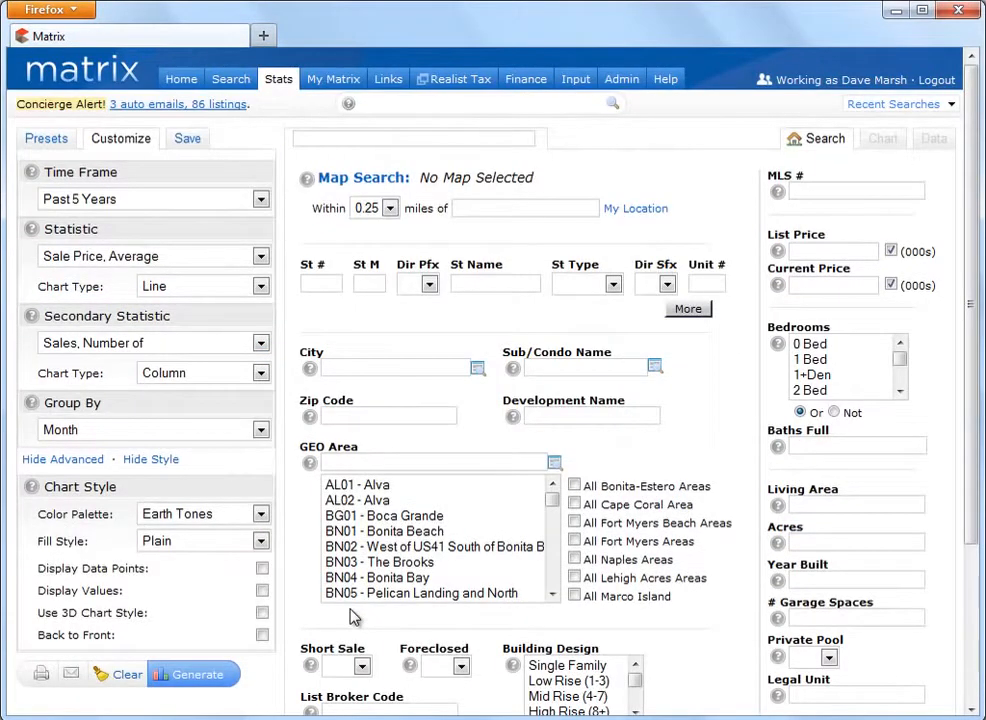
left_click(192, 674)
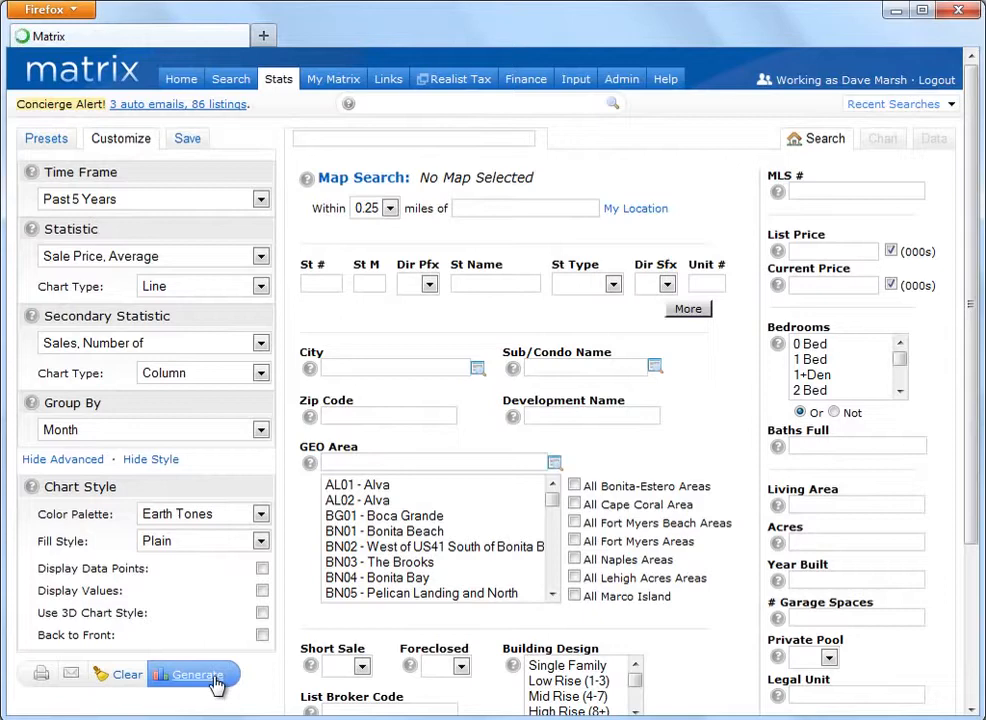
left_click(196, 674)
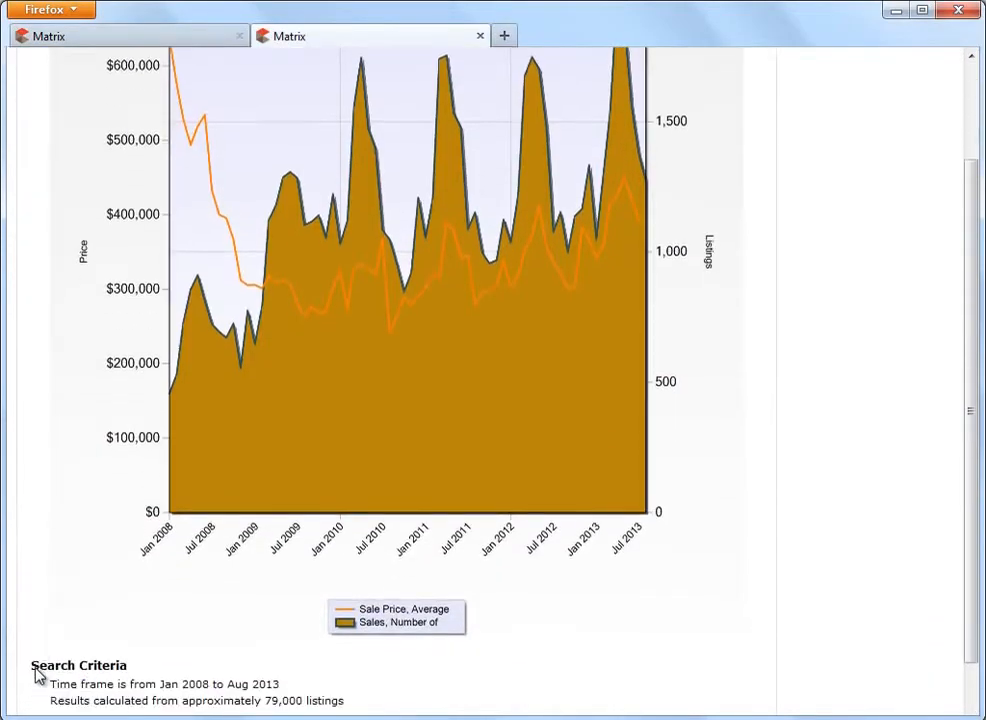
- Cancel the email-statistics form and return to the five-year sales chart
scroll("down", 3)
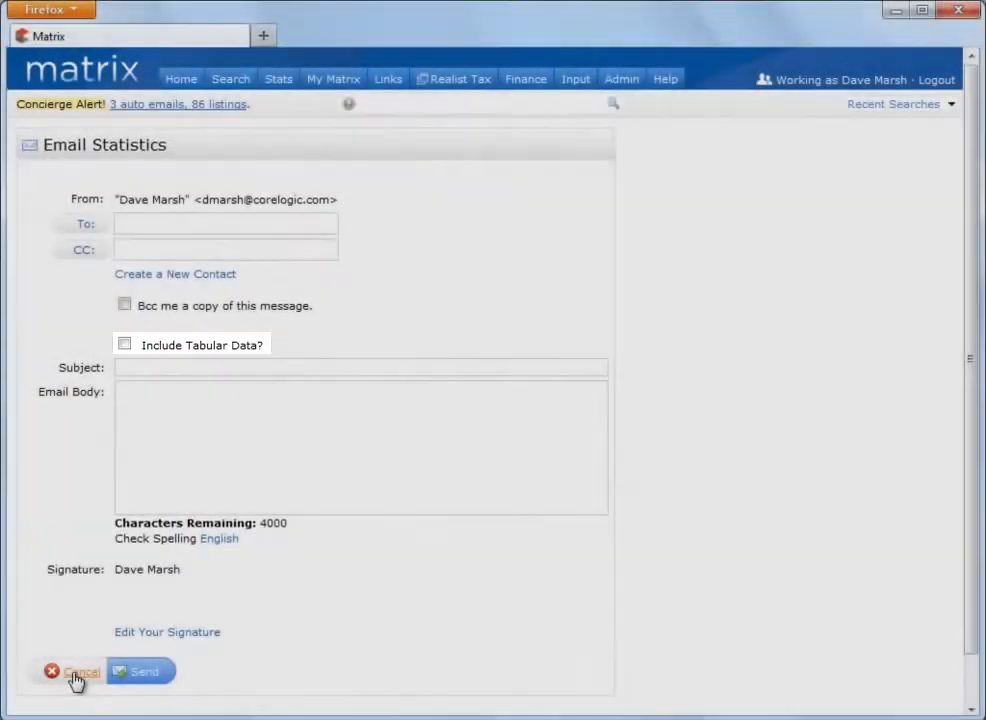
left_click(74, 668)
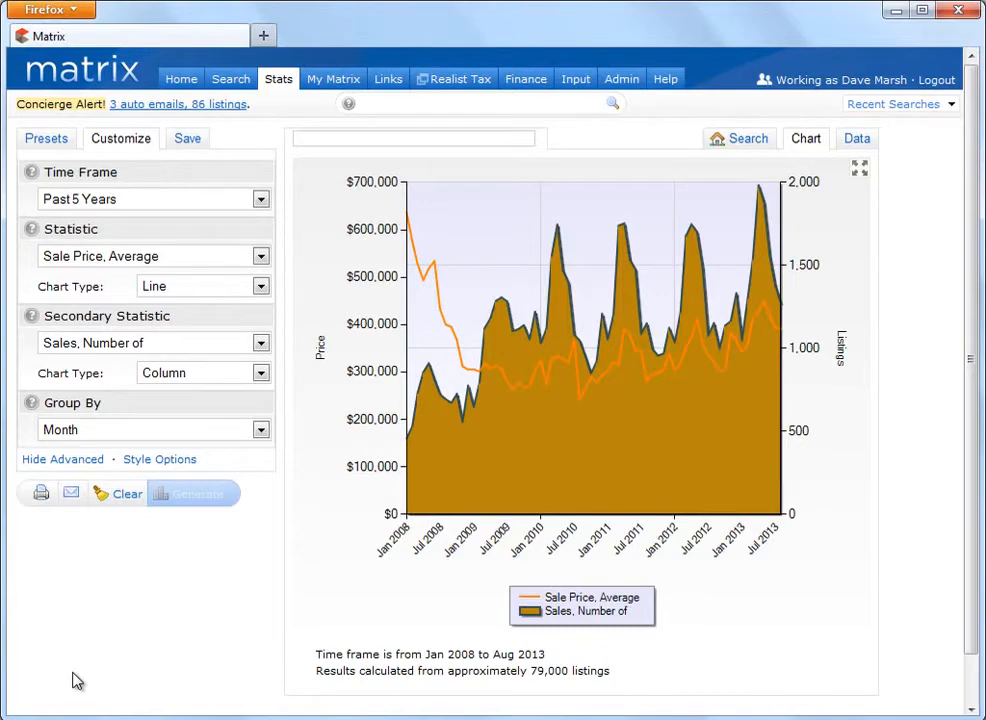
- Start a Residential property search from the Search menu
left_click(232, 78)
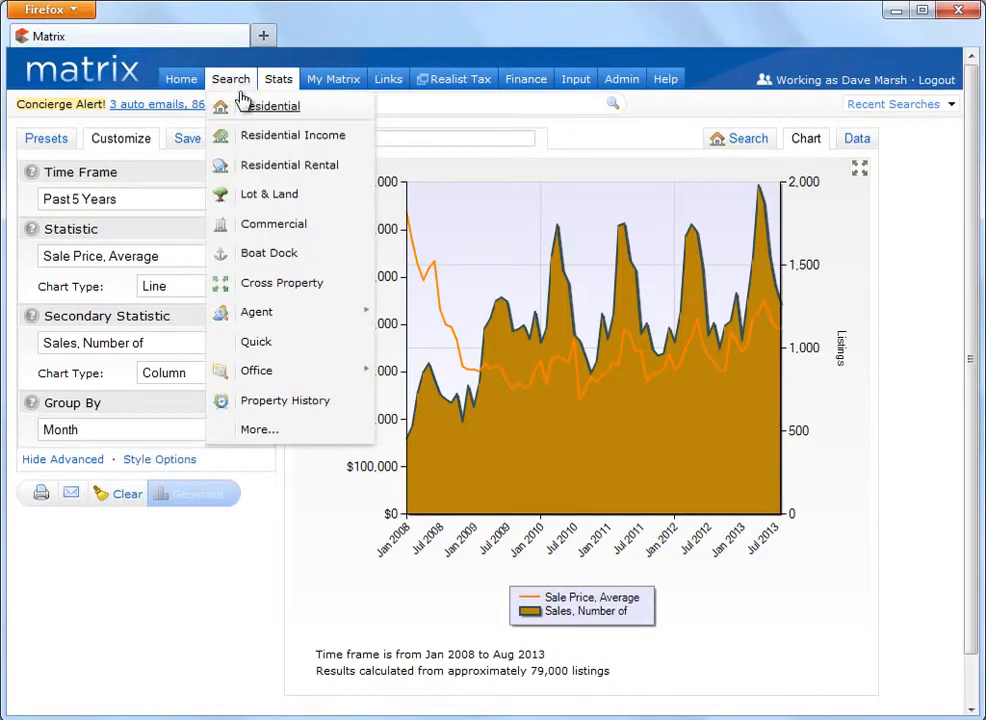
left_click(270, 106)
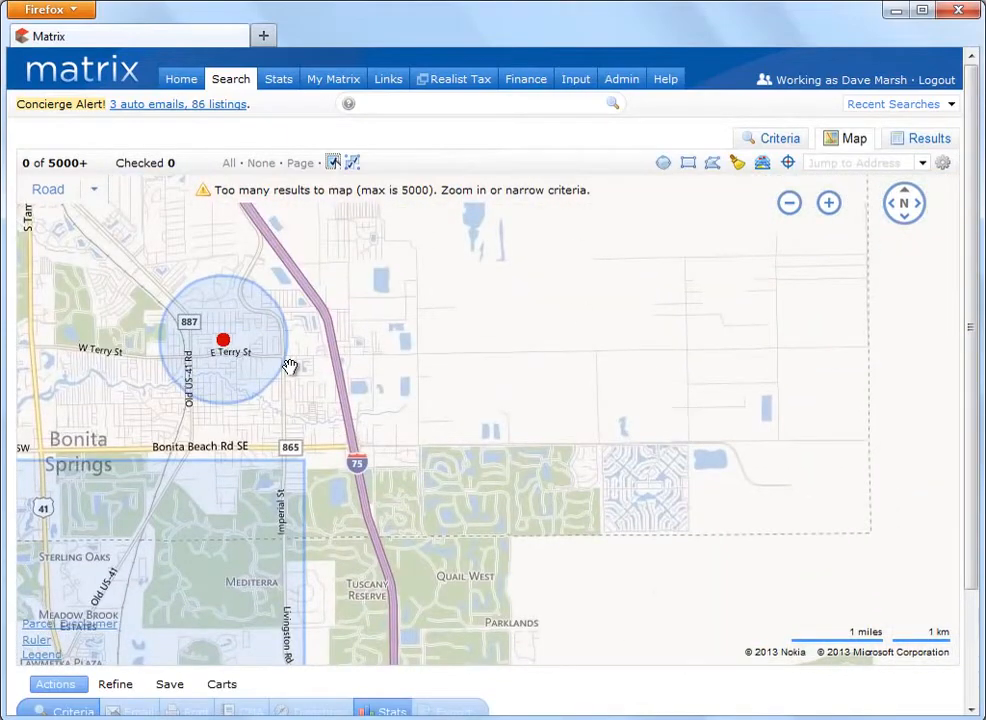
mouse_move(712, 164)
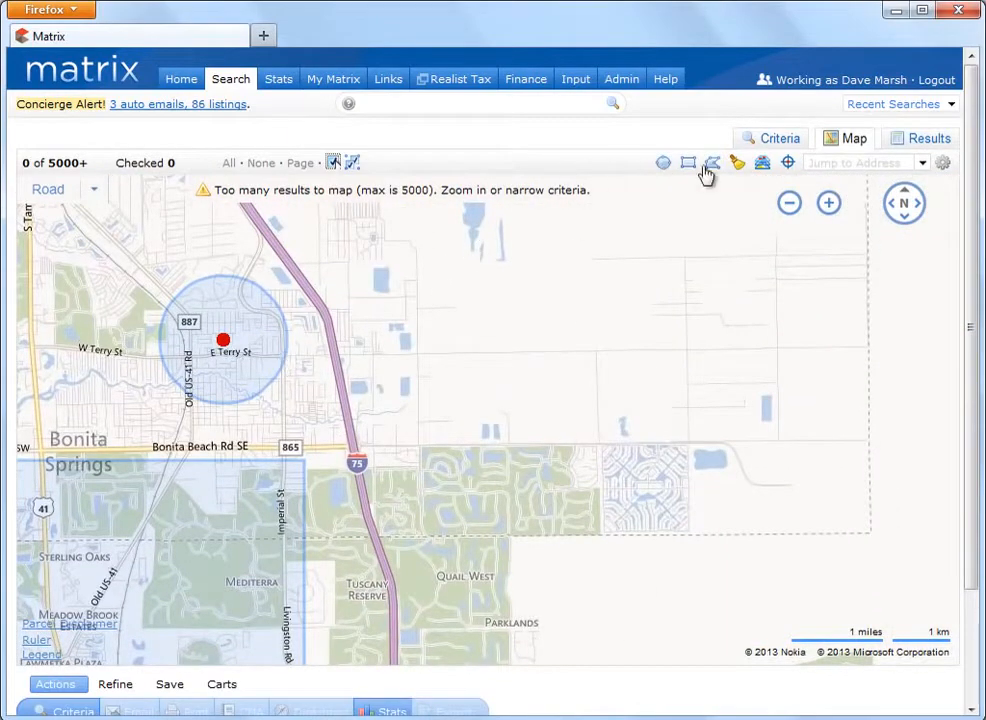
- Set criteria to Single Family, List Price 2000-, Baths Full 3+, Year Built 2005+
left_click(770, 136)
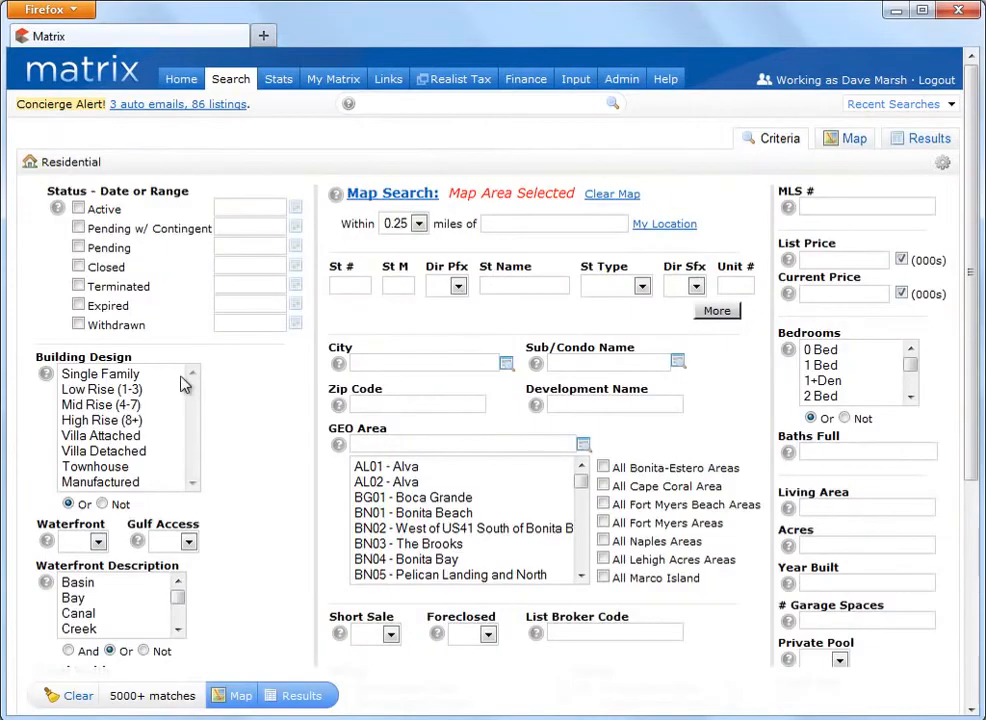
left_click(100, 374)
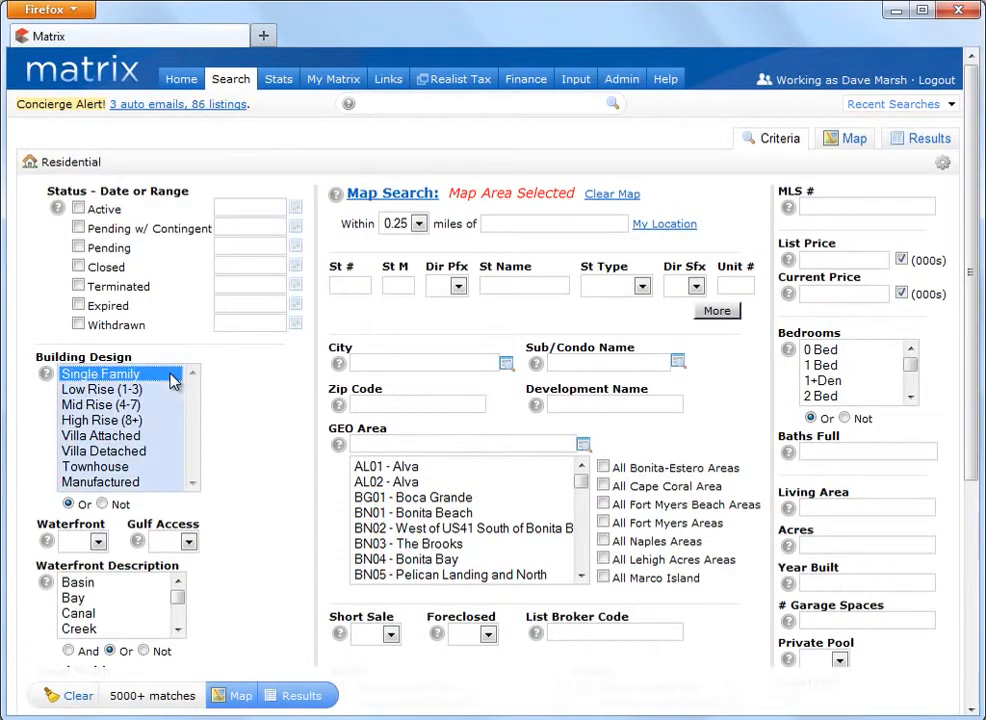
left_click(840, 260)
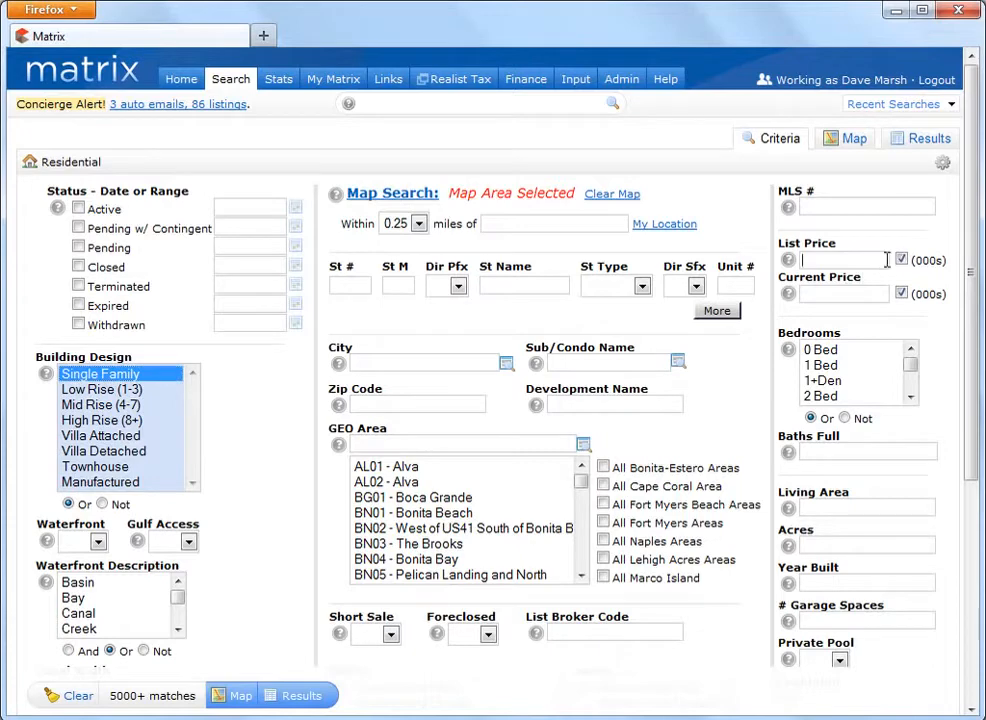
type("2000-")
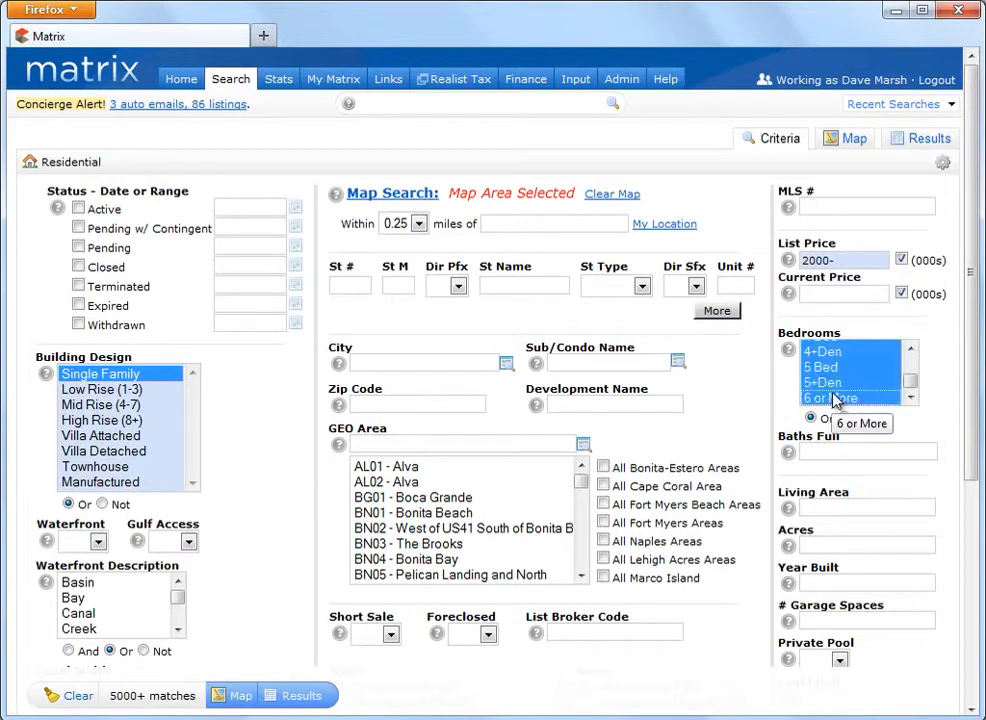
type("3+")
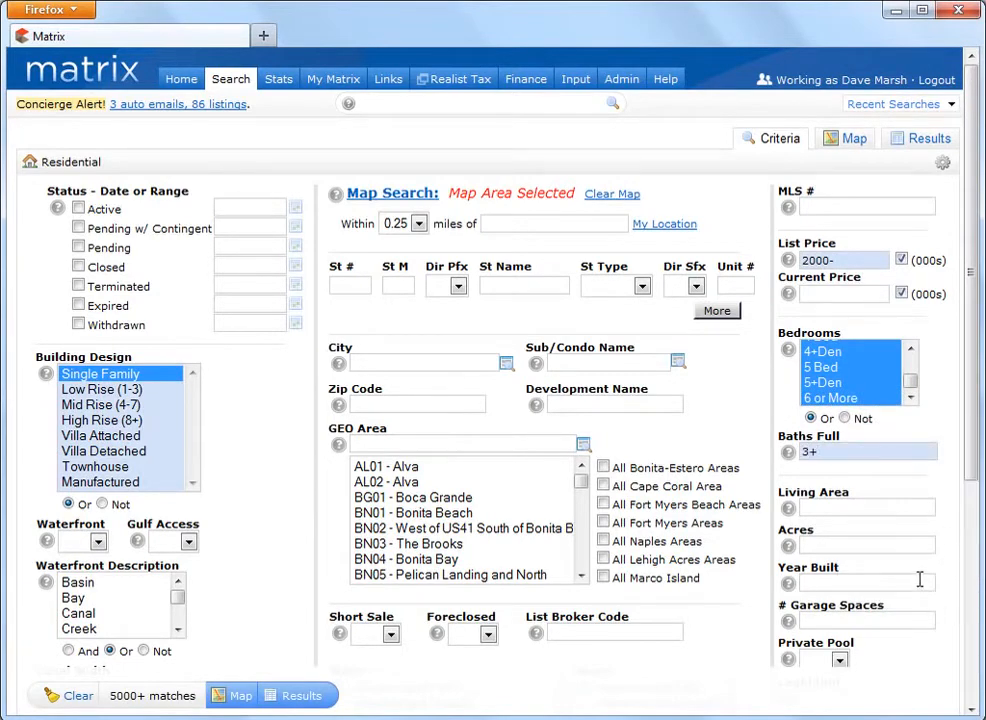
type("2005+")
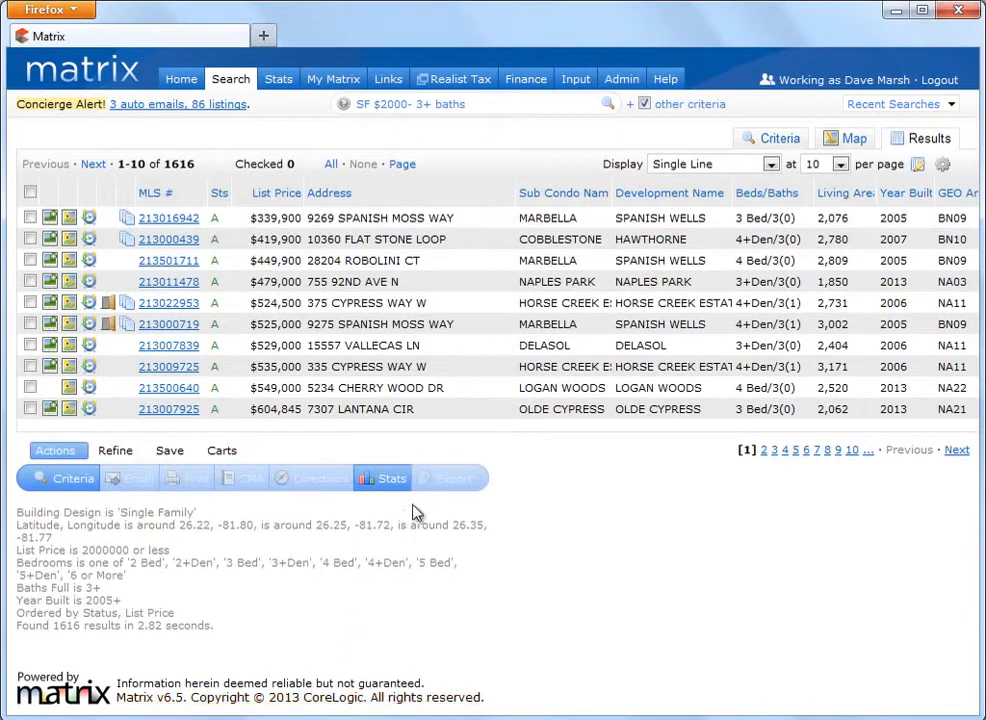
- Produce a Tabular stats report of beds, baths, prices and CDOM for all 1,616 listings
left_click(382, 478)
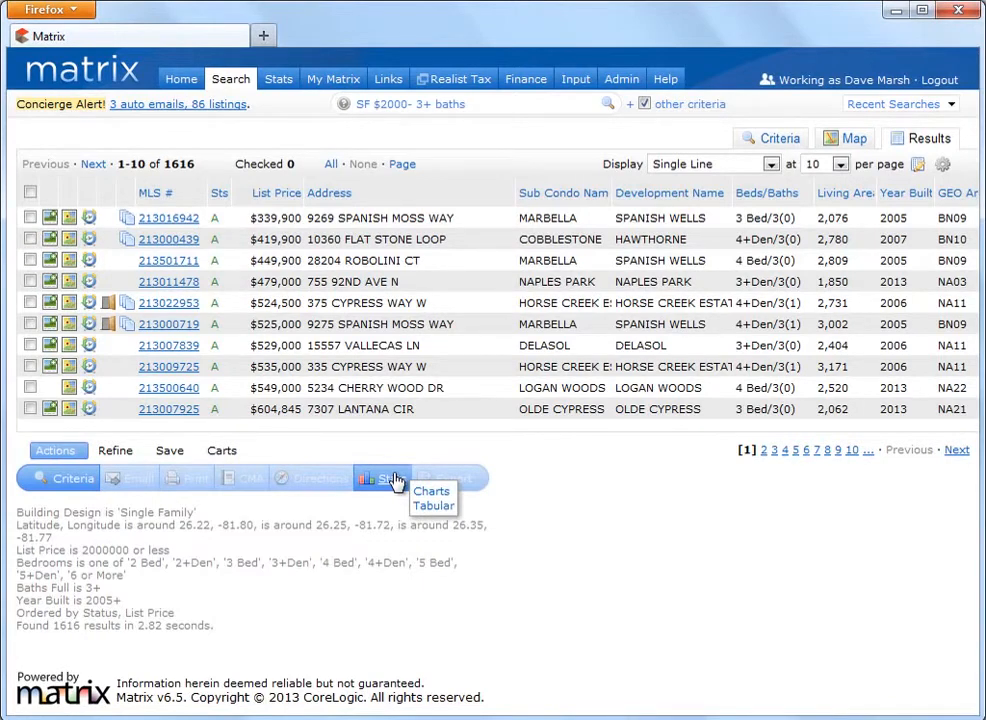
mouse_move(432, 506)
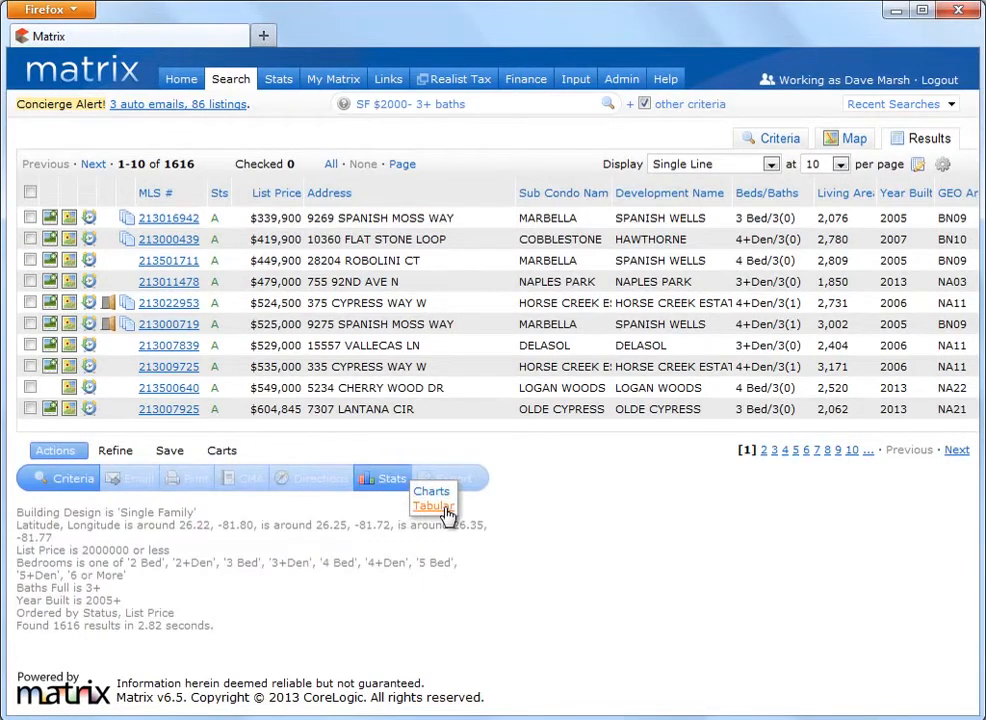
left_click(432, 506)
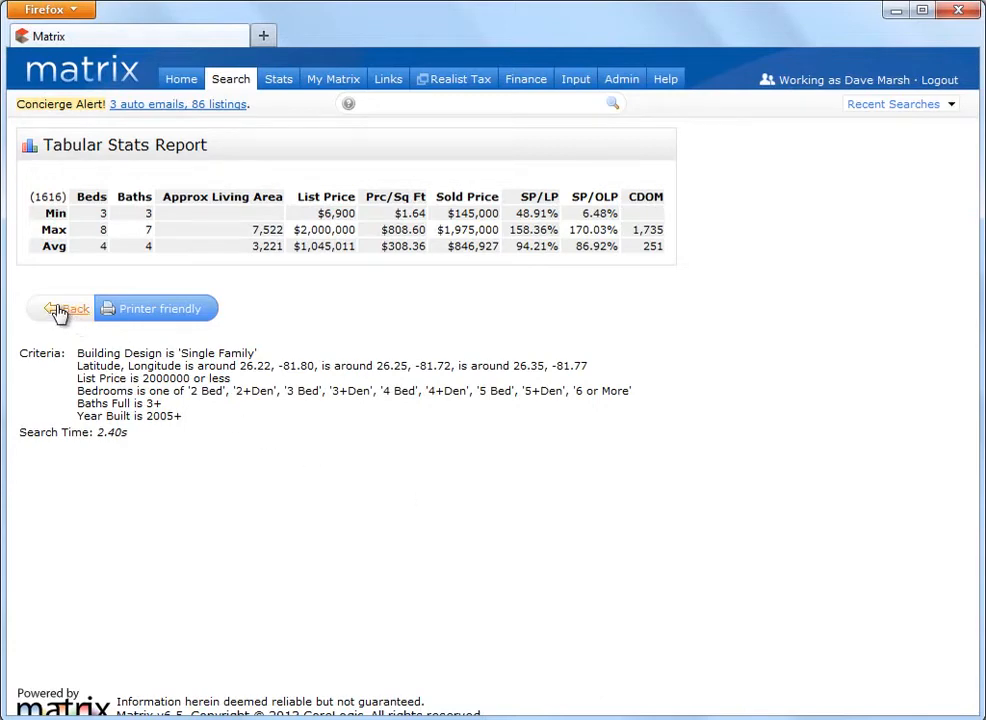
- Run a Tabular stats report for five checked listings, then return to results with none checked
left_click(64, 308)
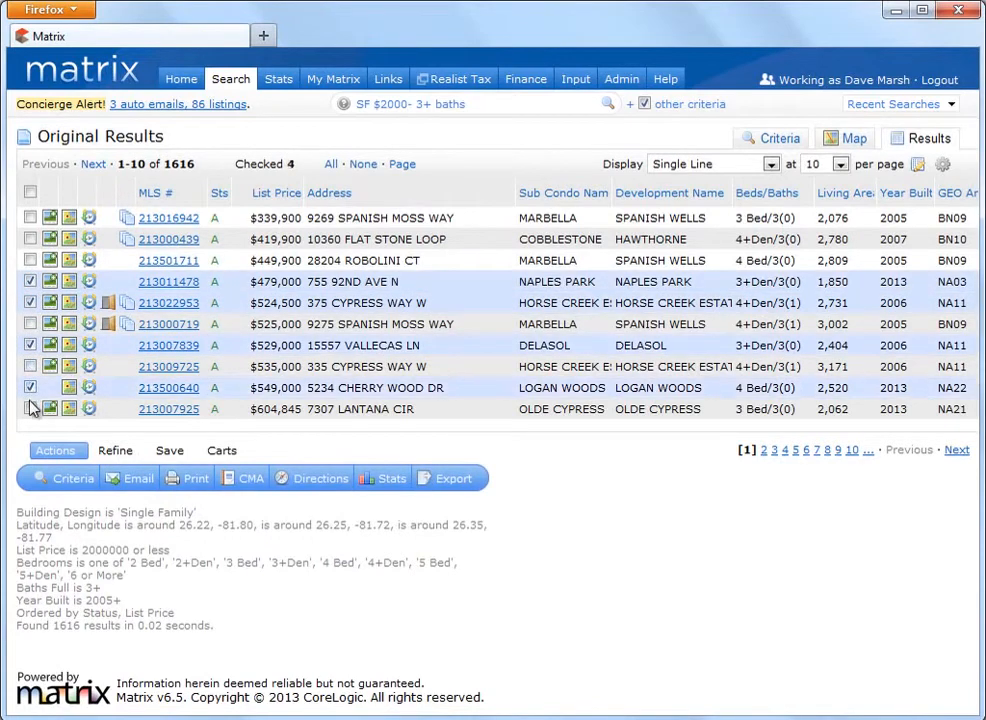
left_click(28, 408)
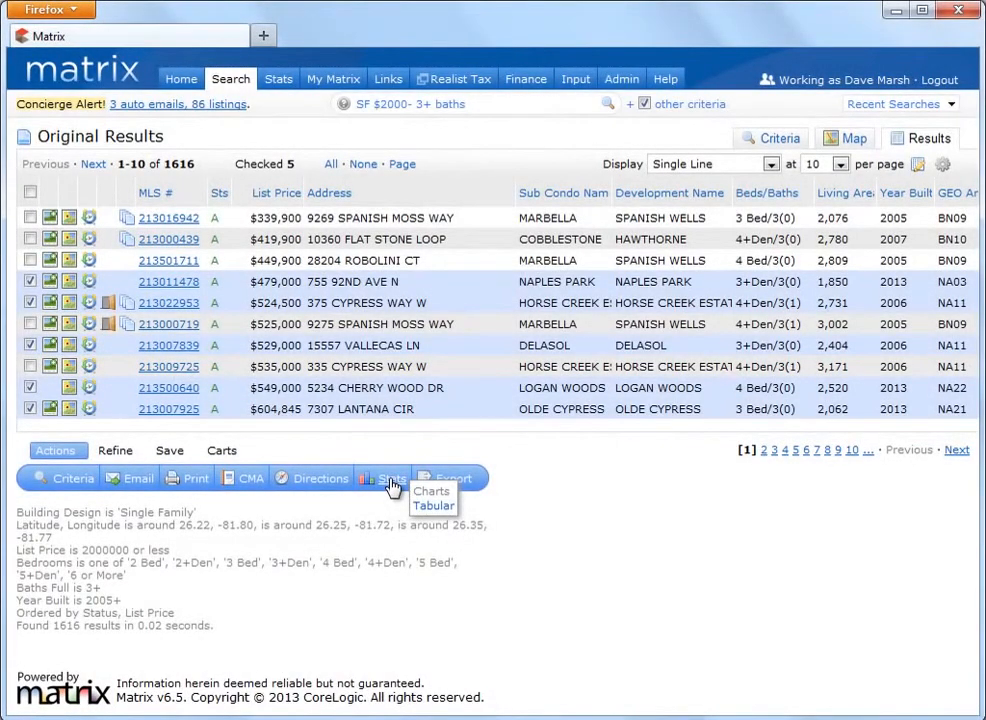
mouse_move(402, 488)
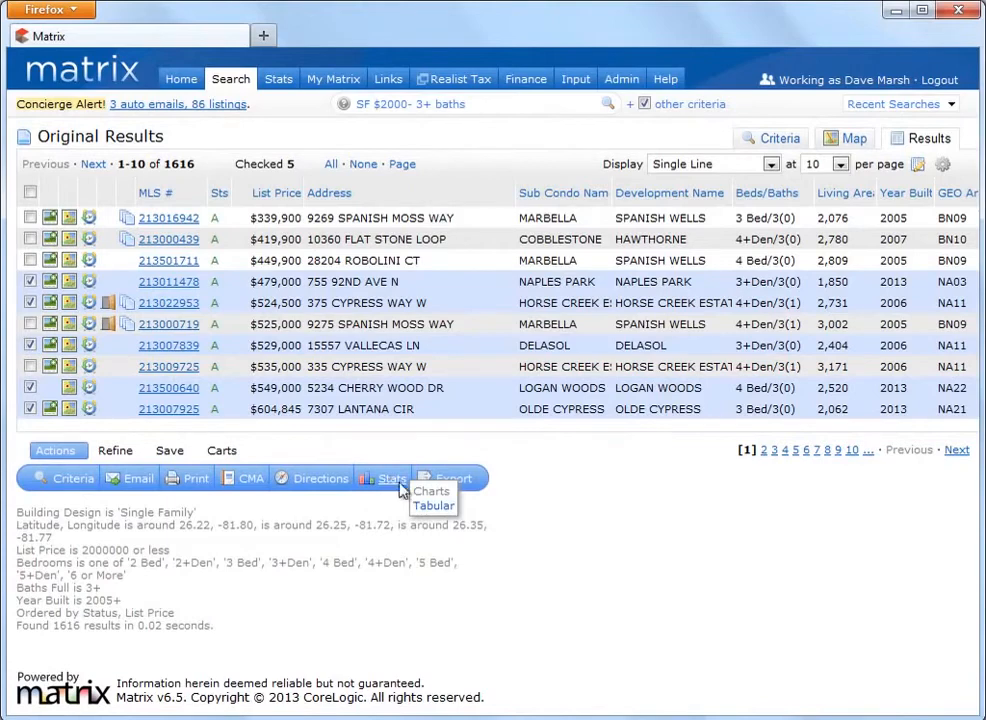
left_click(432, 504)
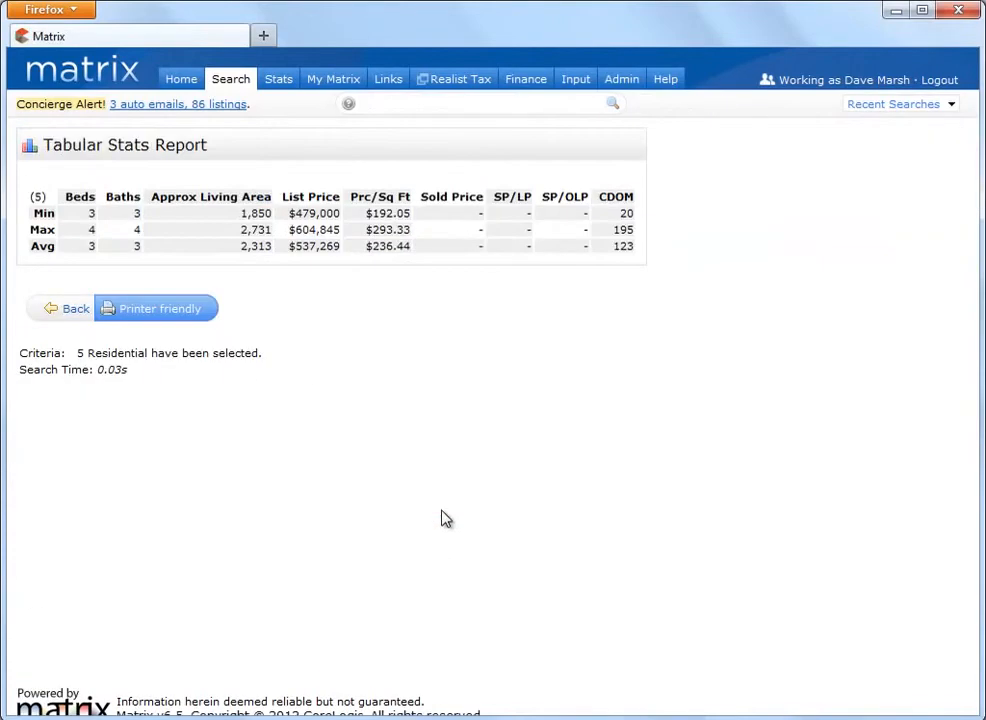
mouse_move(410, 486)
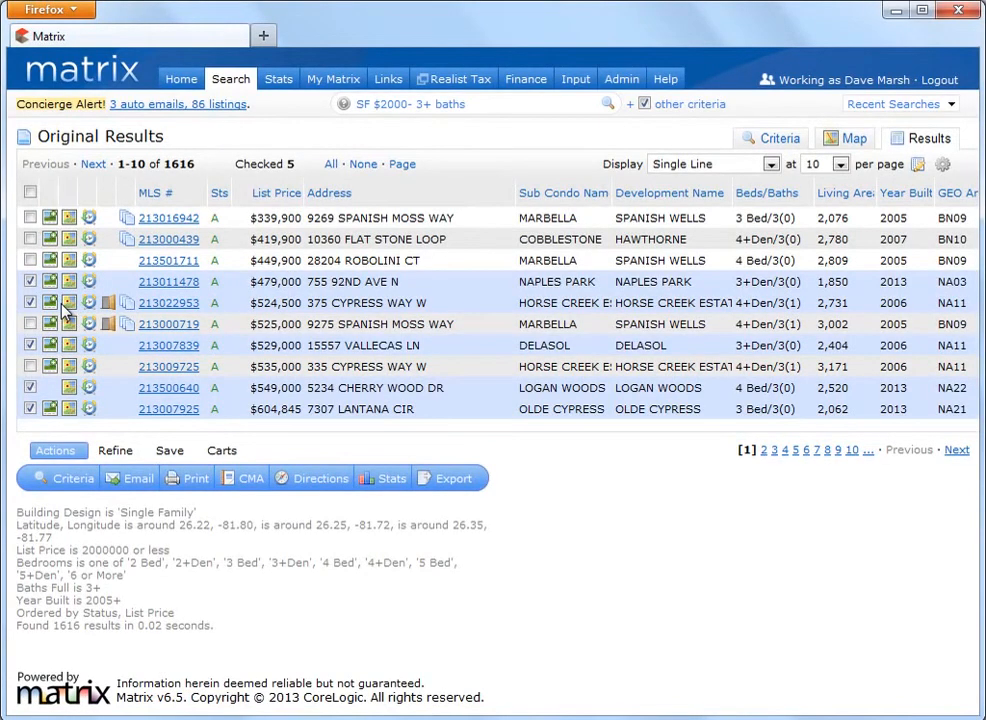
left_click(364, 164)
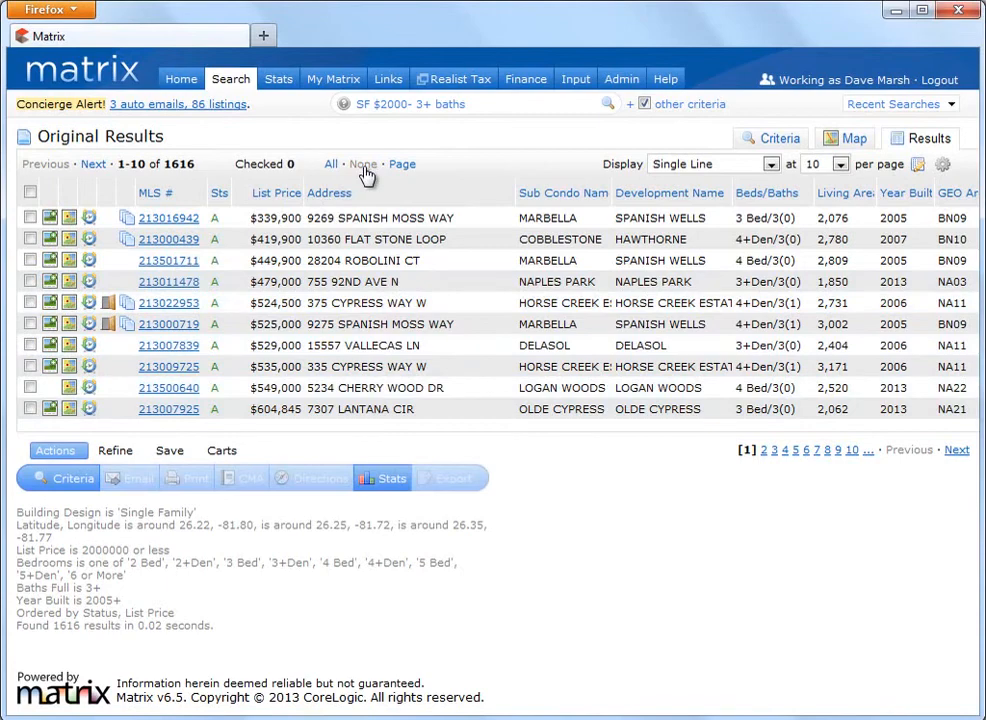
- Send the residential search to the Stats Charts module and accept its map search region
left_click(384, 478)
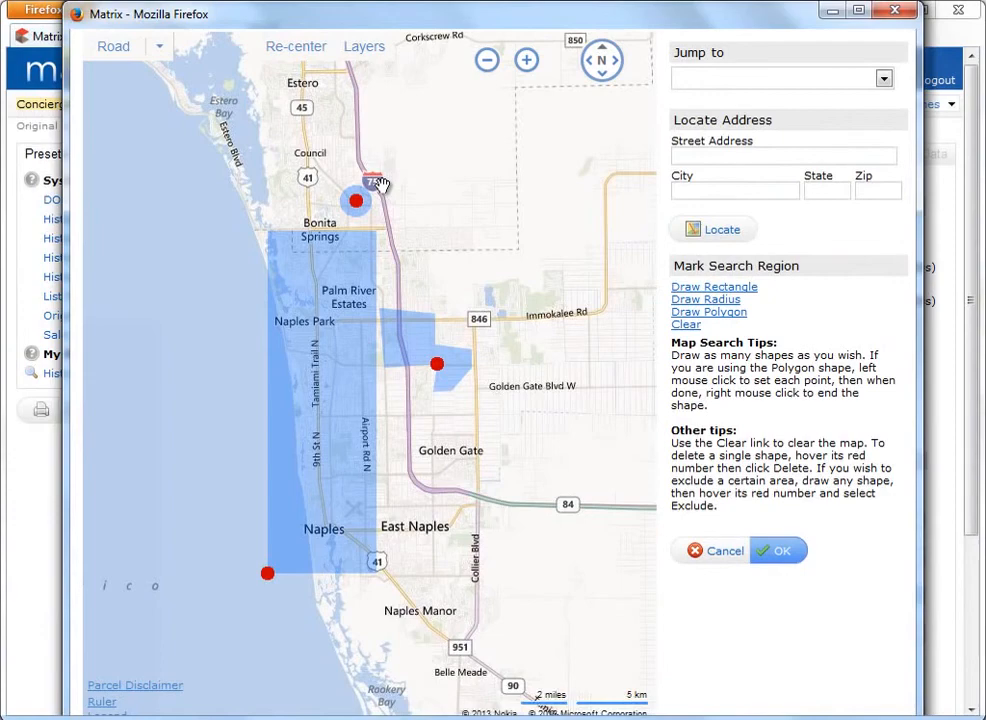
mouse_move(396, 222)
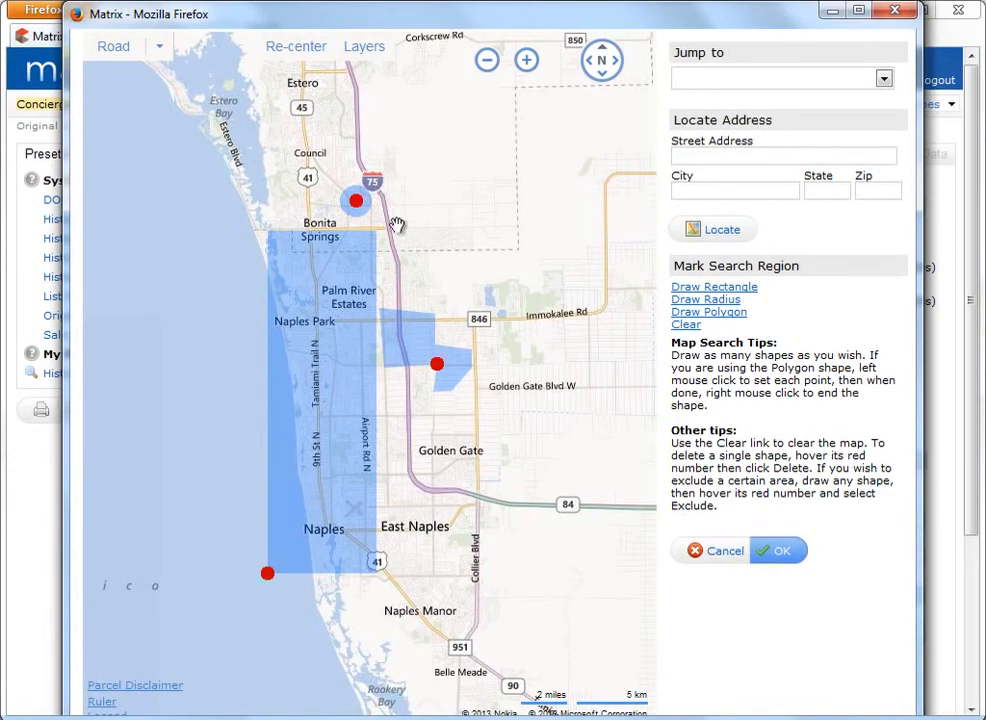
left_click(778, 550)
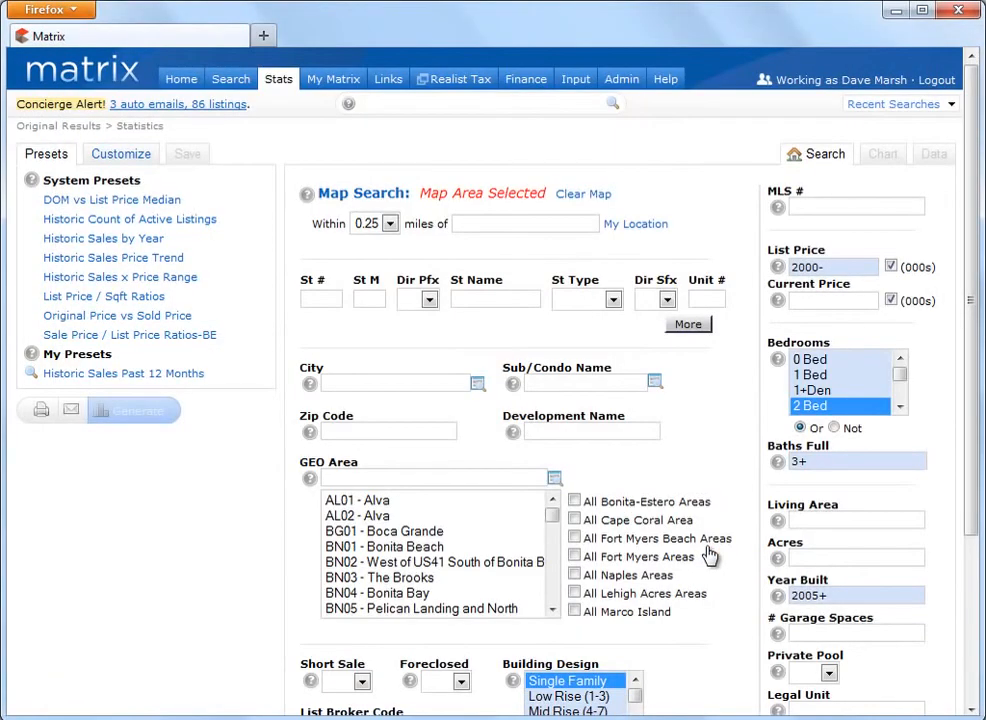